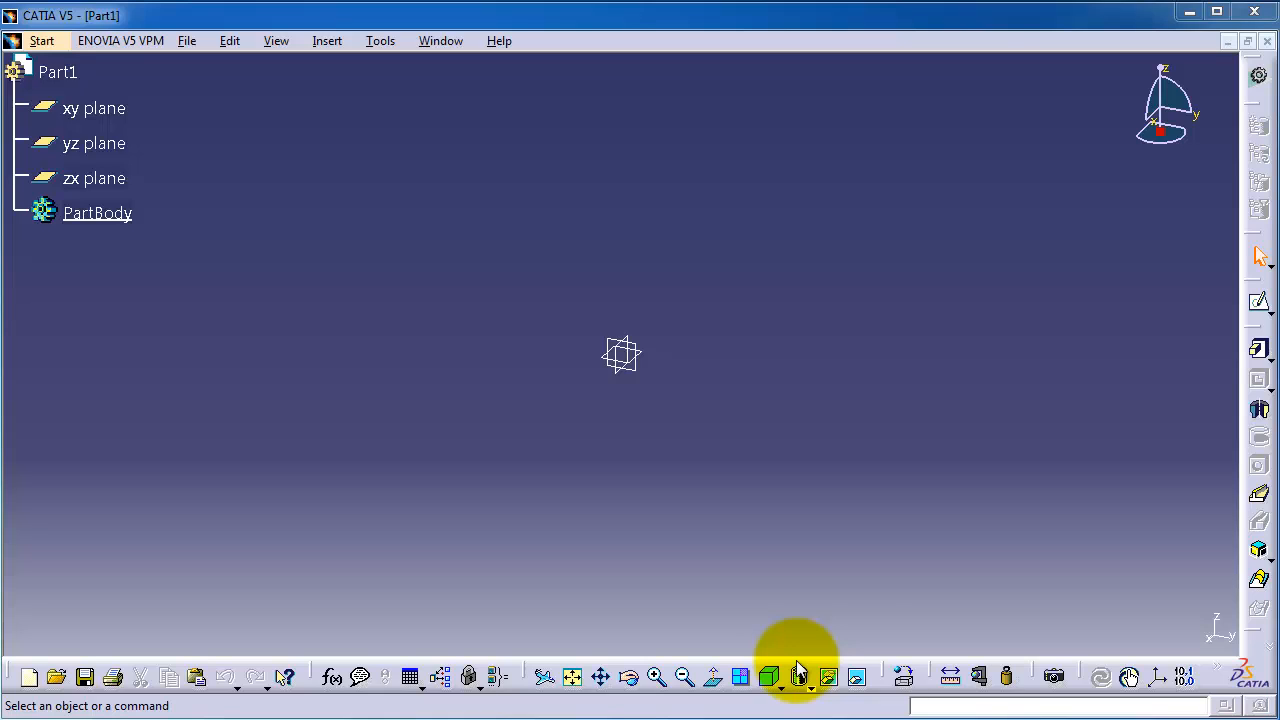
mouse_move(957, 622)
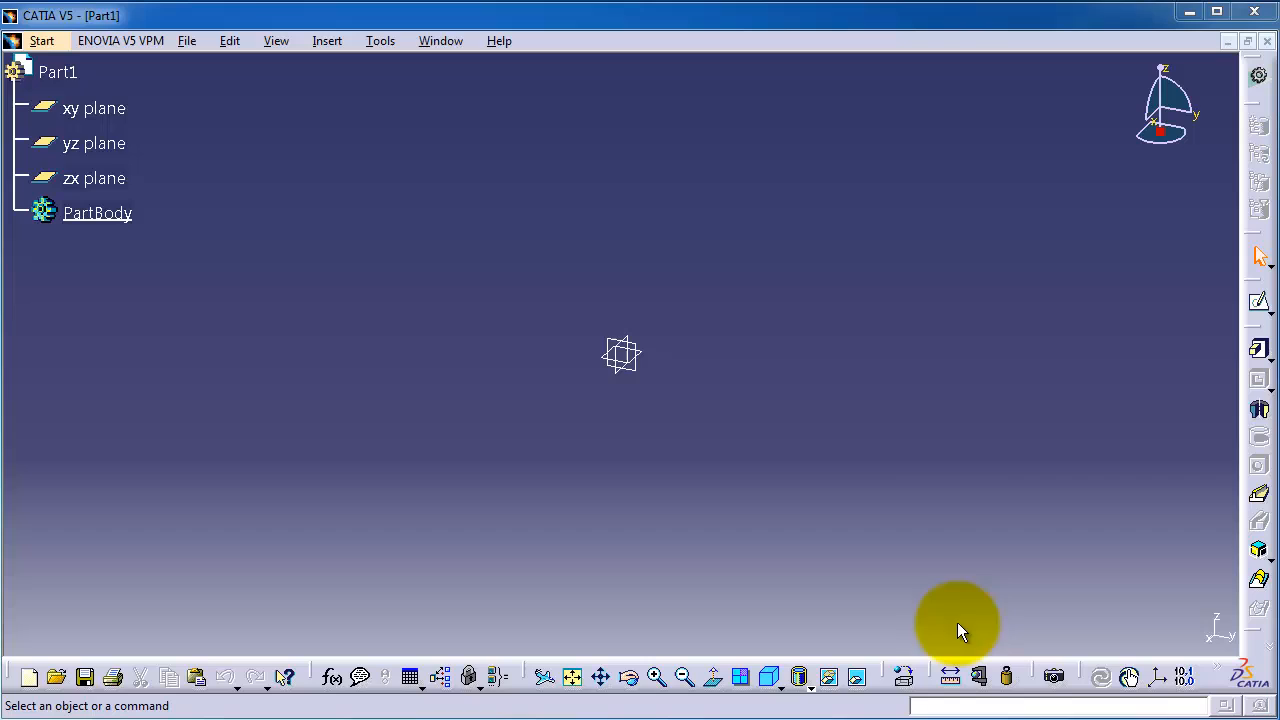
mouse_move(1075, 585)
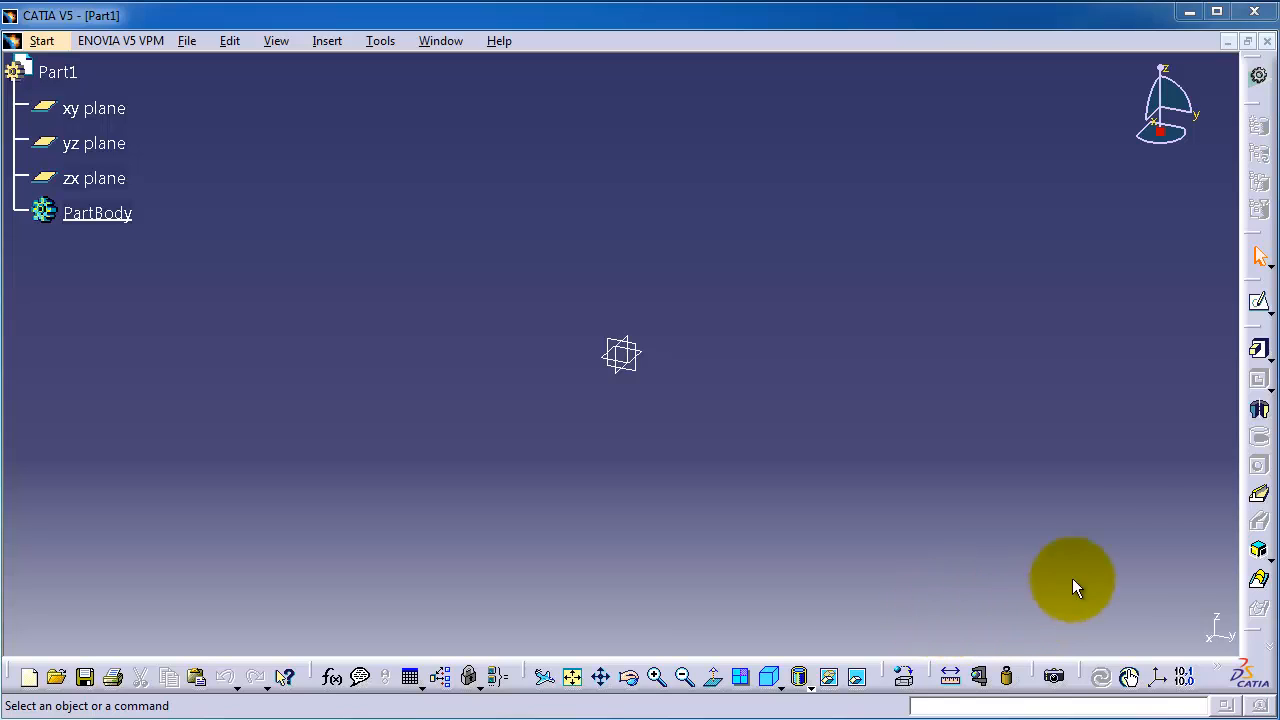
mouse_move(1145, 533)
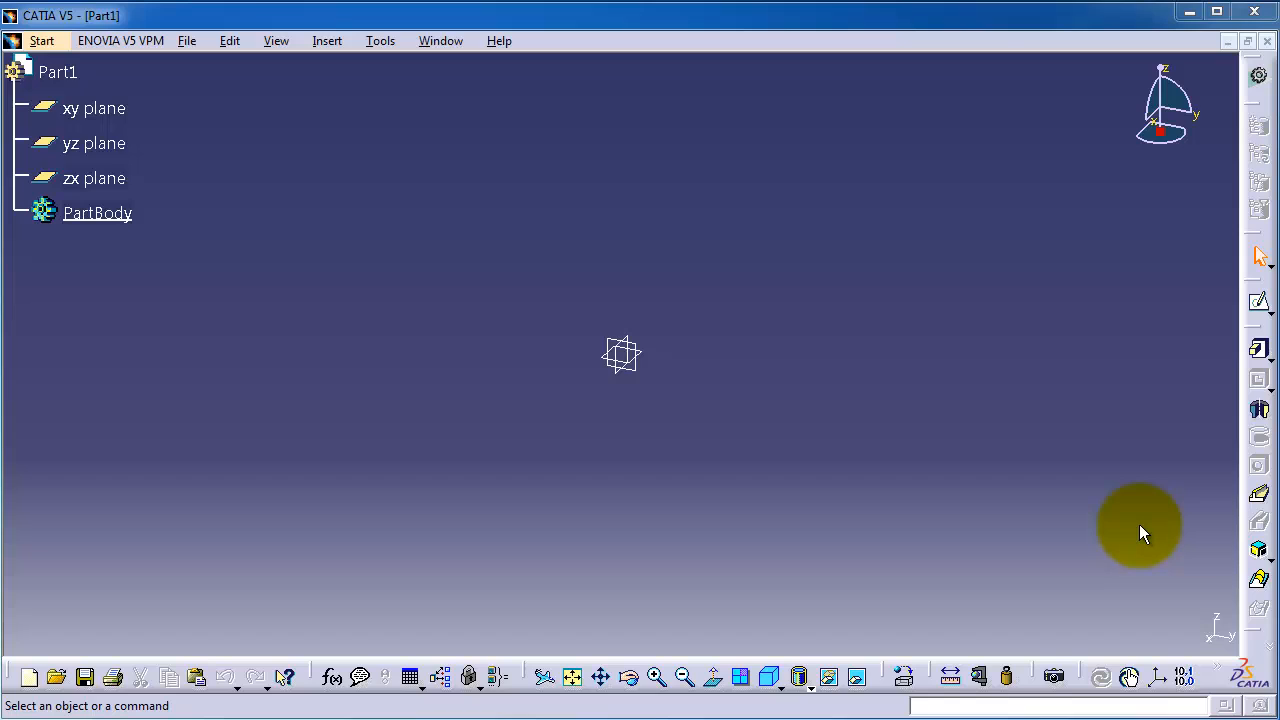
mouse_move(1170, 548)
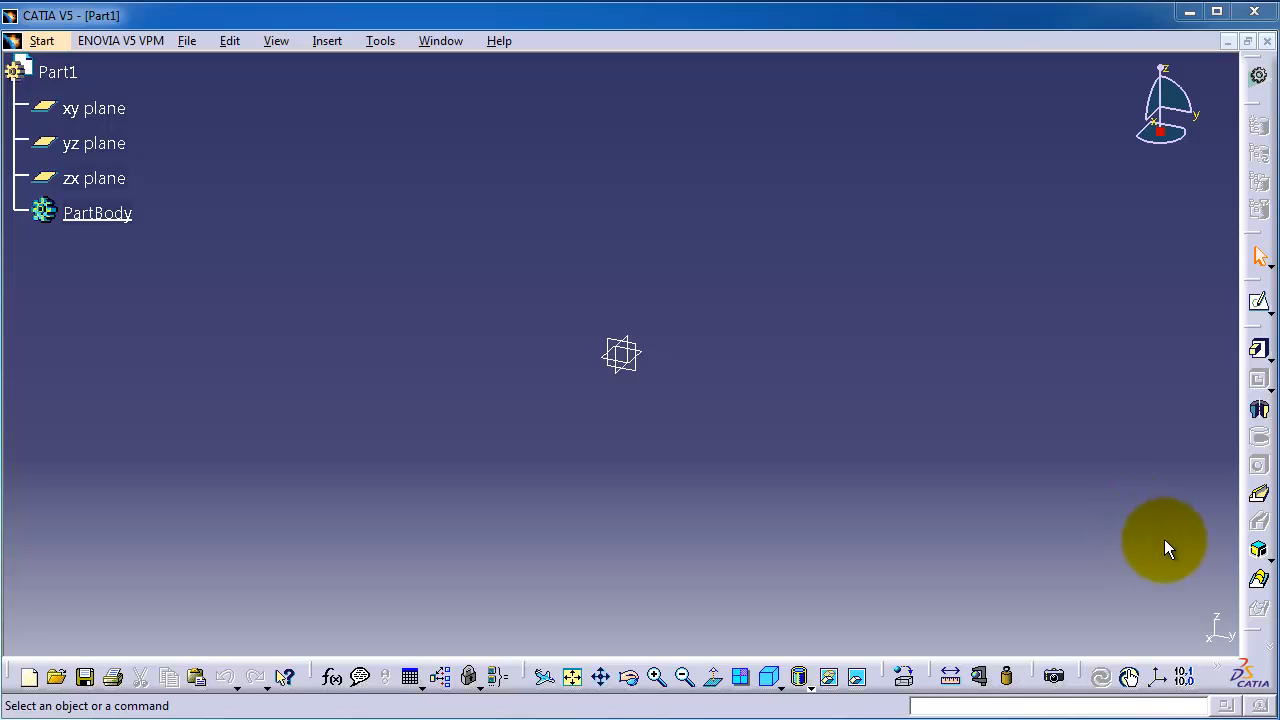
mouse_move(93, 108)
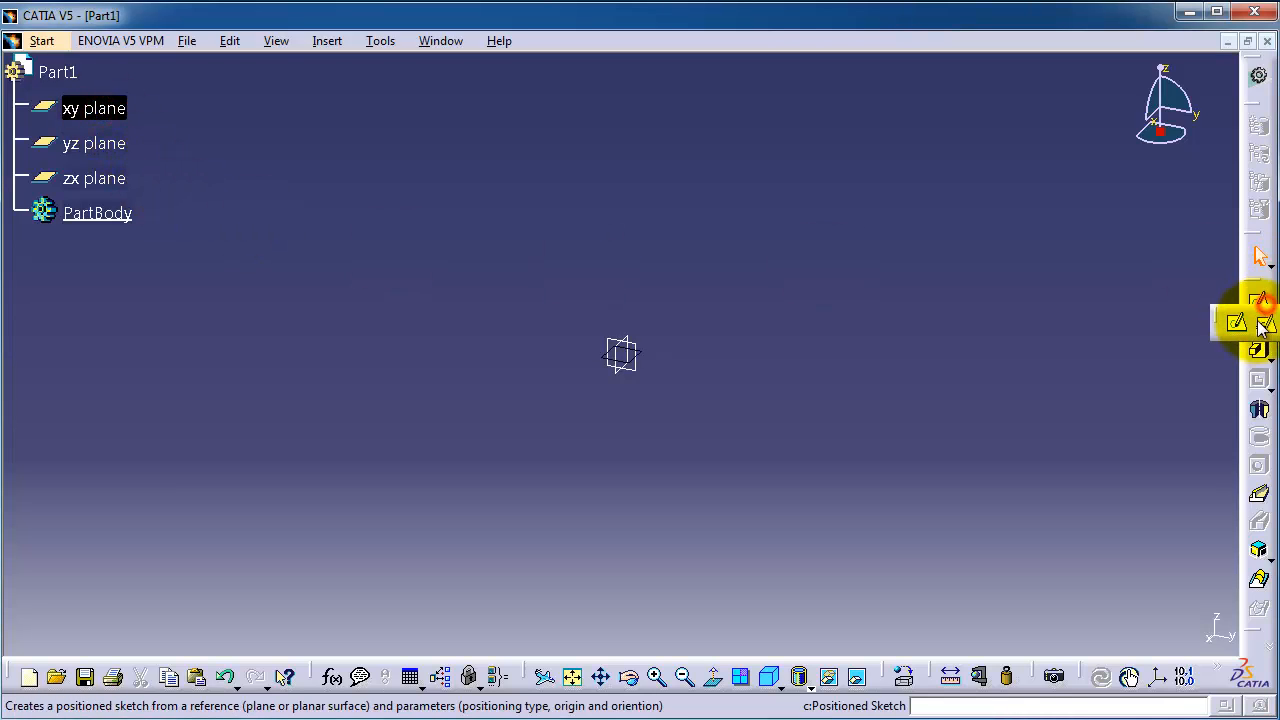
- Sketch a closed rectangular profile on the xy plane of Part1
click(1237, 322)
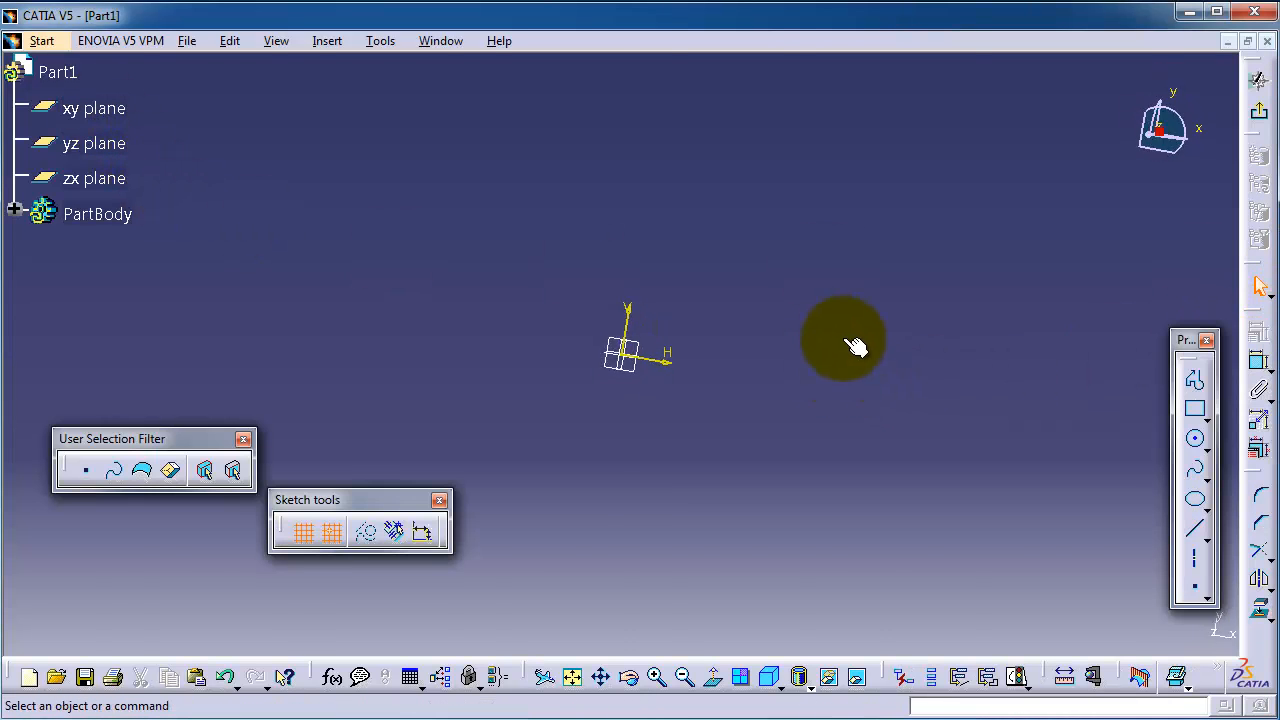
click(1195, 408)
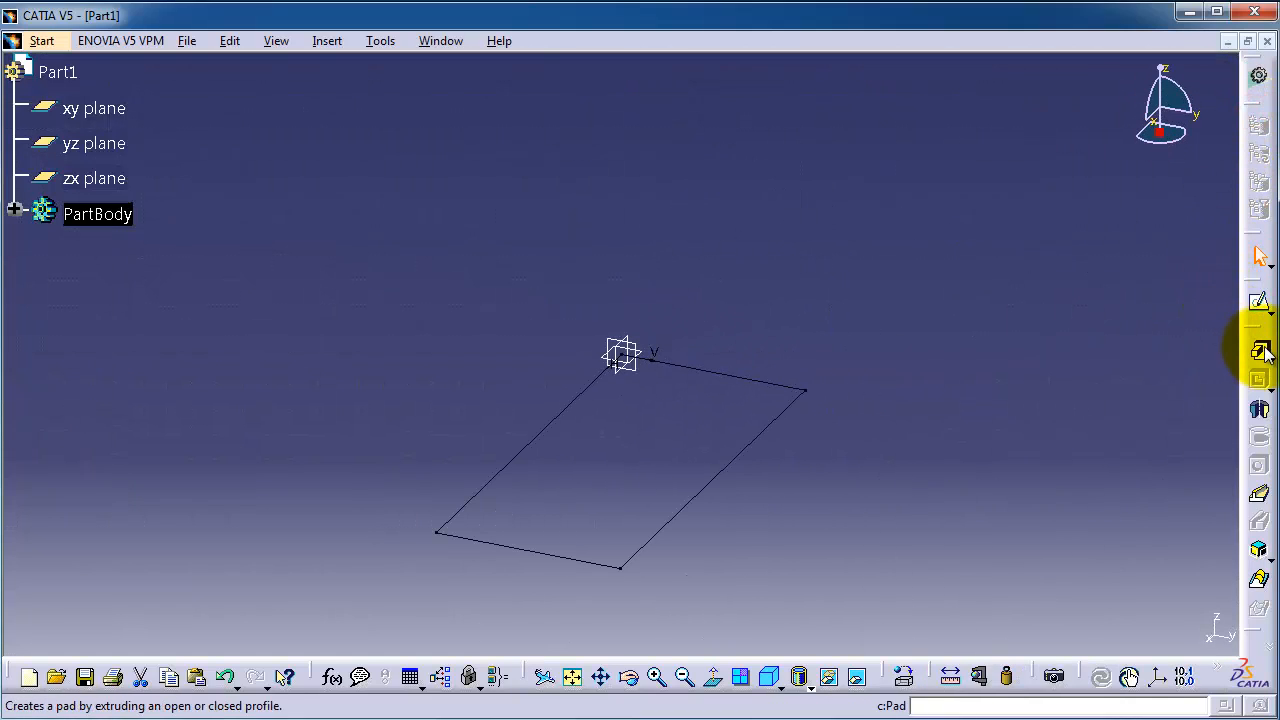
- Pad the rectangle into a solid block, then orbit to view an end face
click(1258, 352)
text(10)
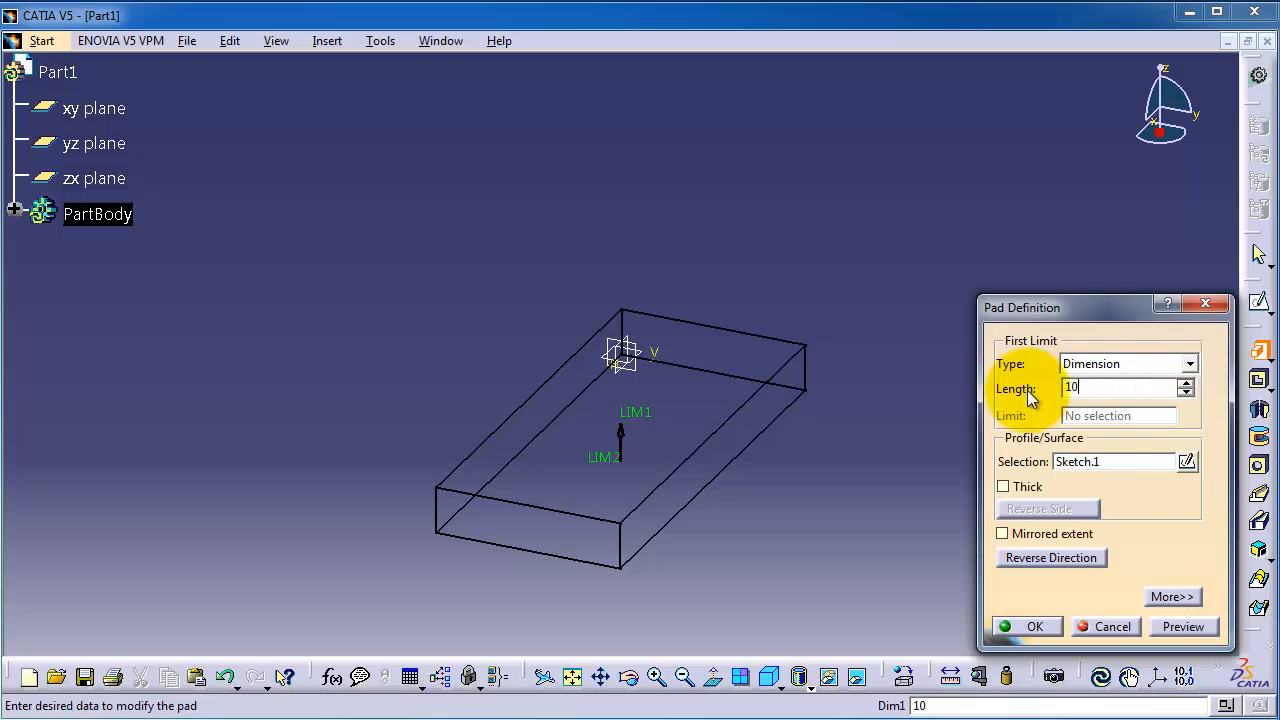
click(1034, 626)
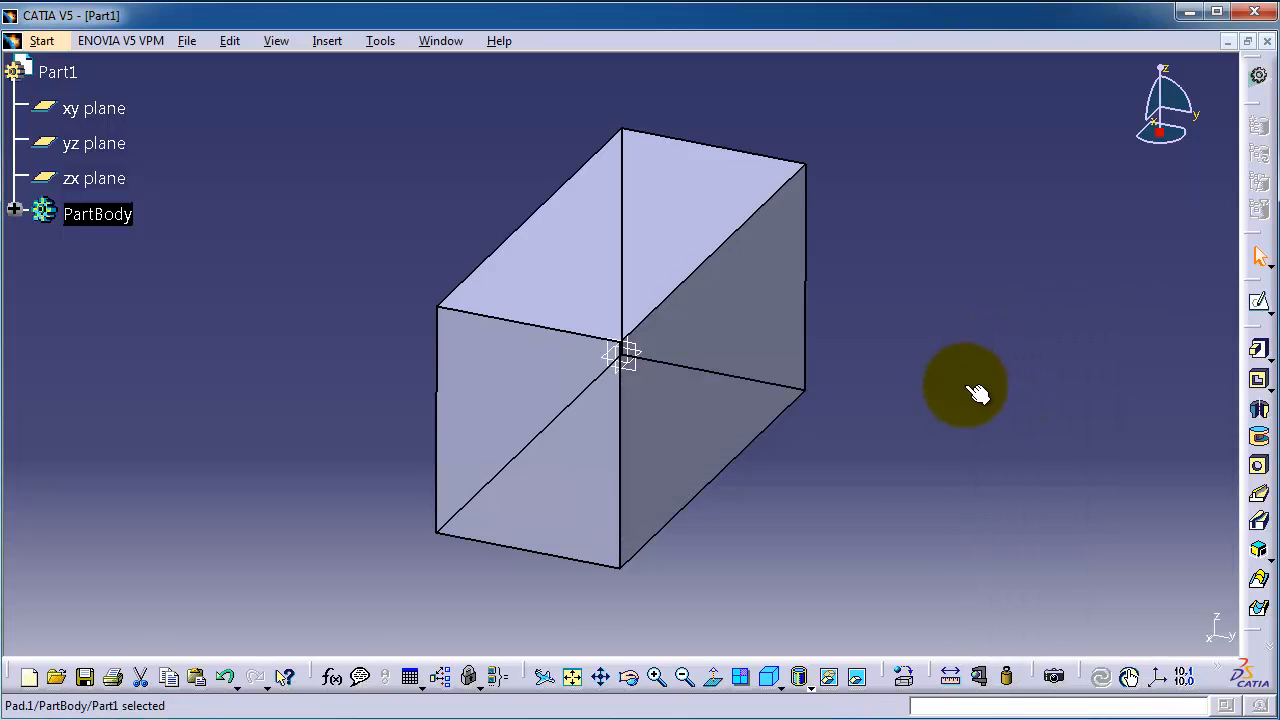
drag(965, 390, 765, 375)
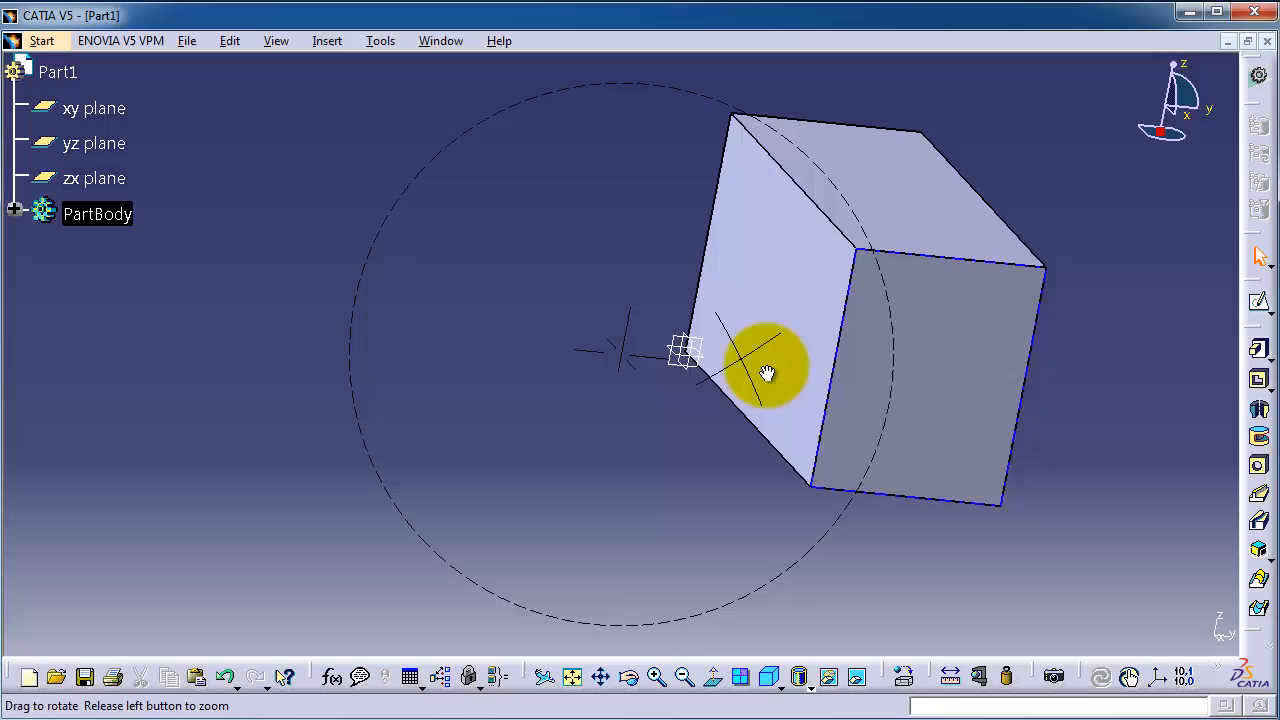
drag(765, 375, 430, 408)
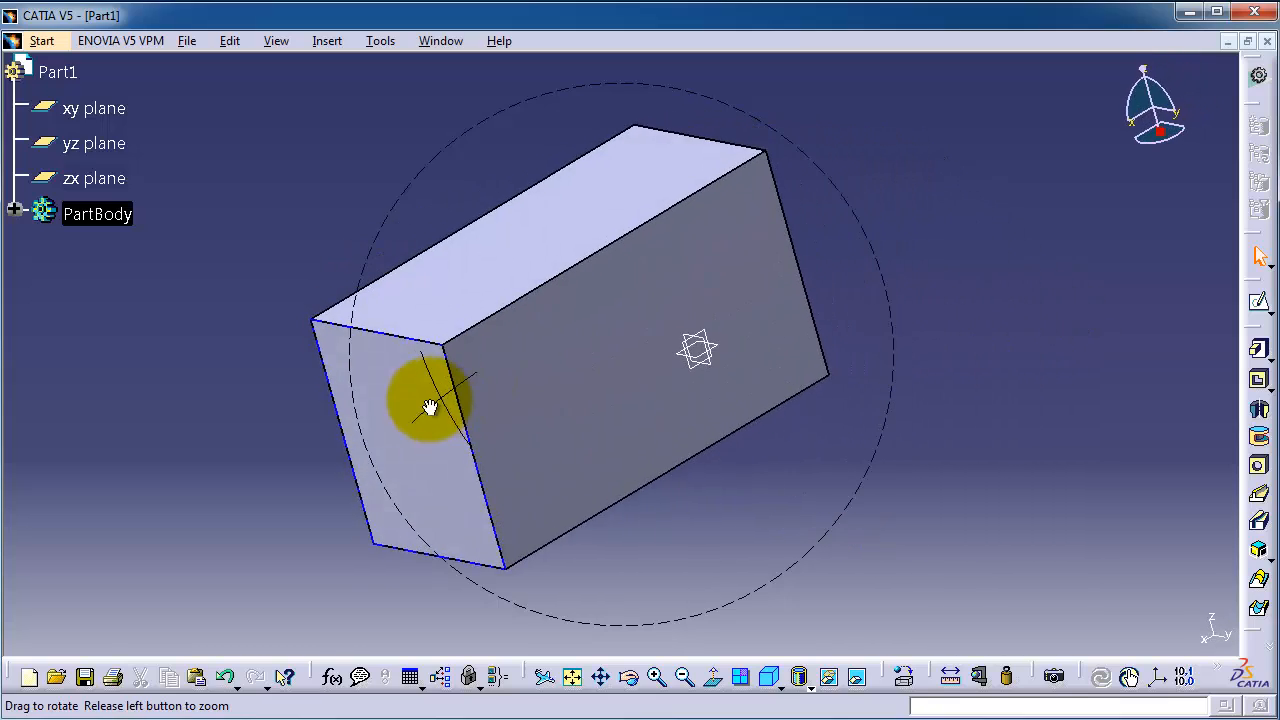
drag(430, 408, 530, 360)
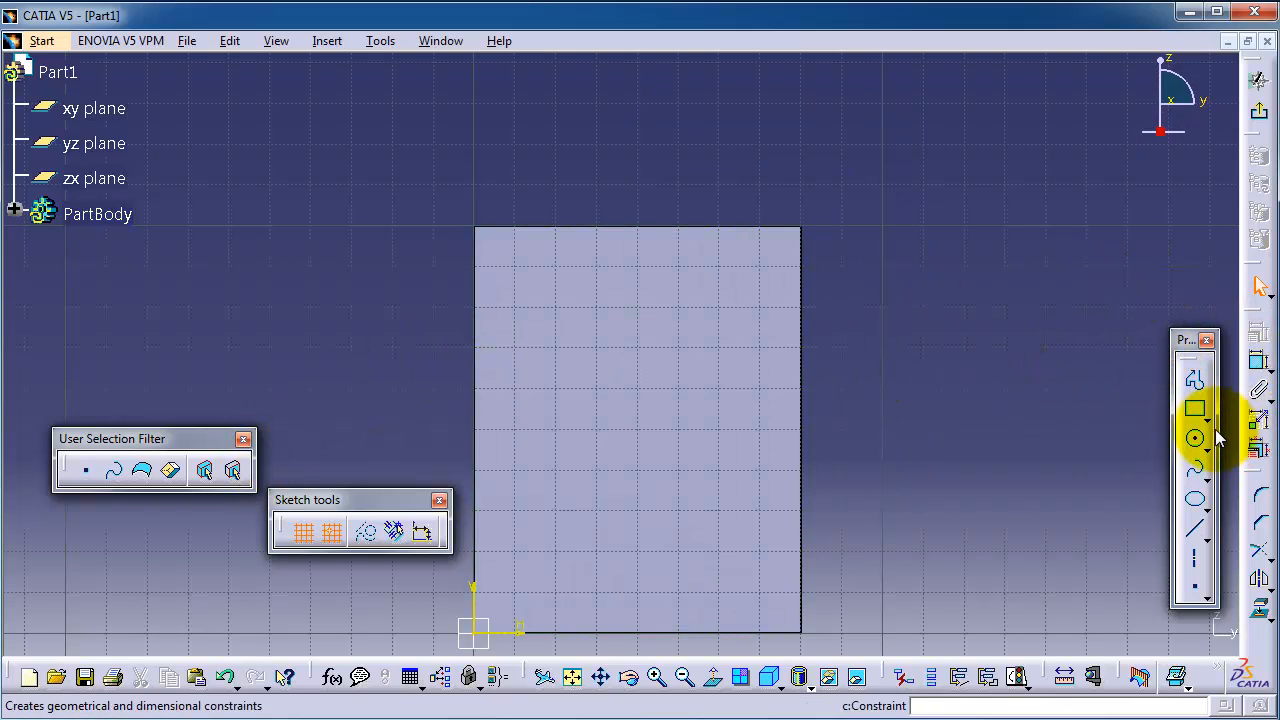
- Draw a circle centred on the block's end face
click(1195, 438)
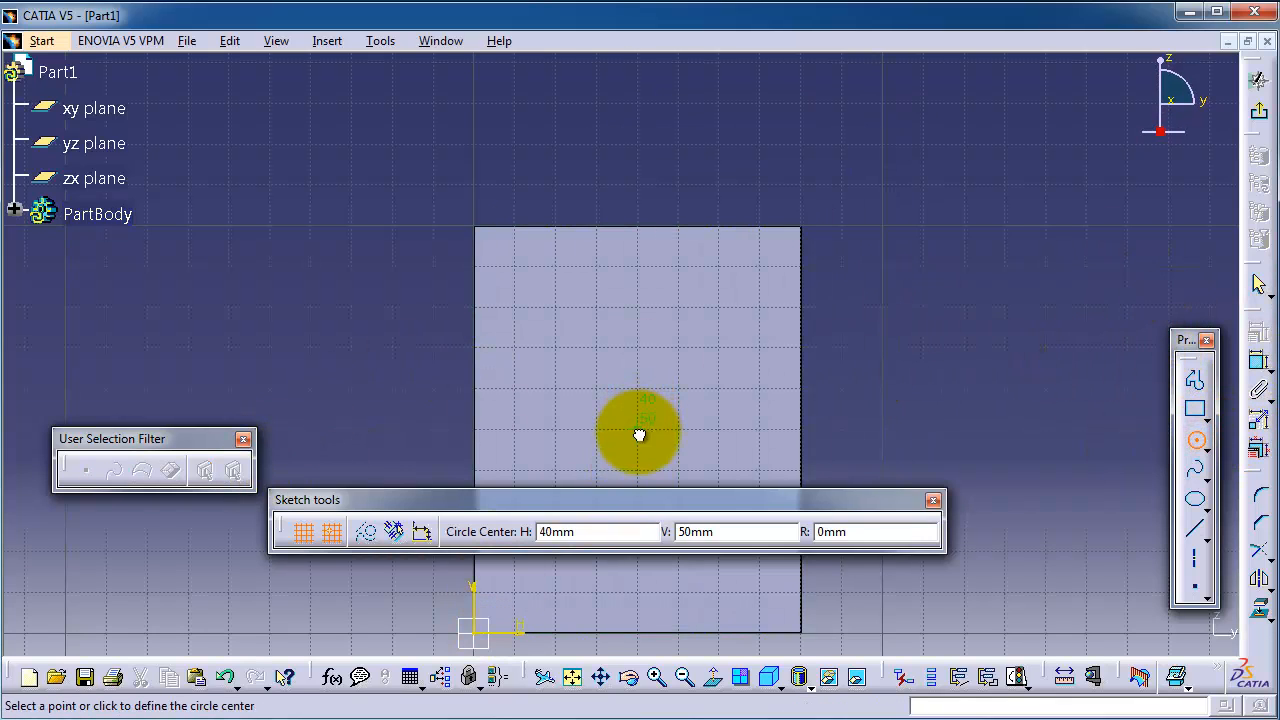
click(640, 434)
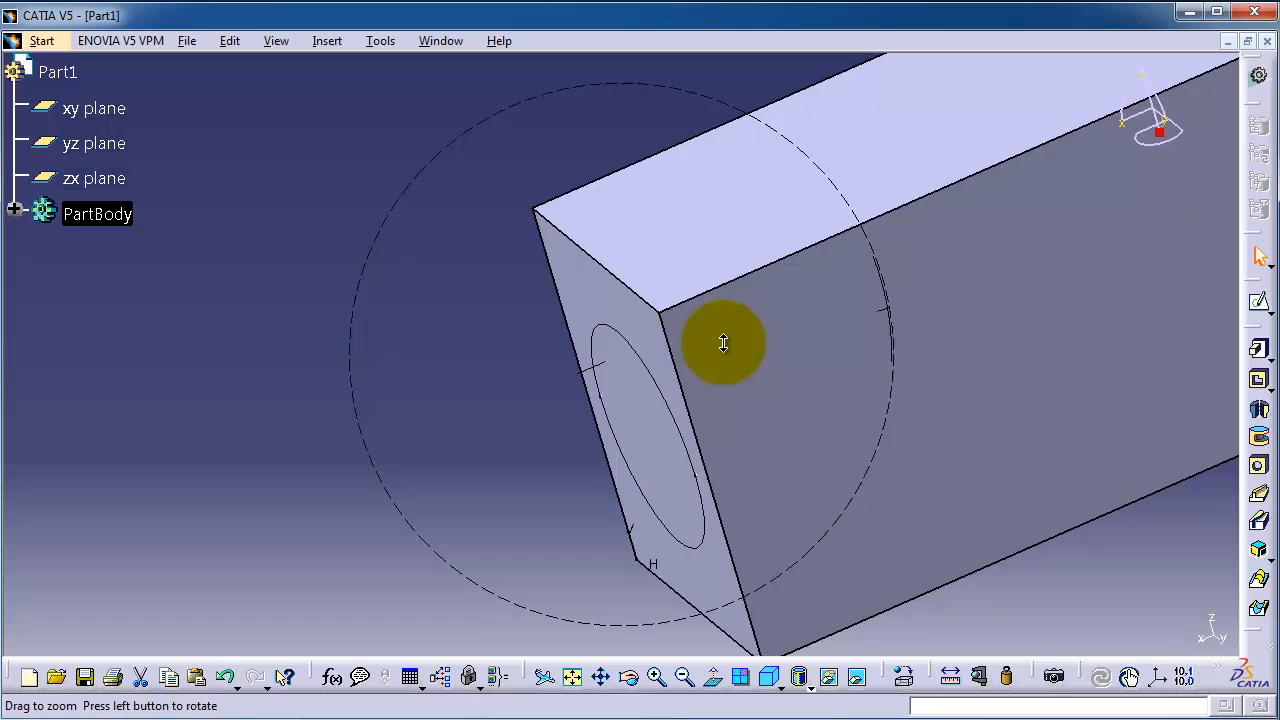
- Sketch a second circle on the block's opposite face
drag(723, 343, 477, 487)
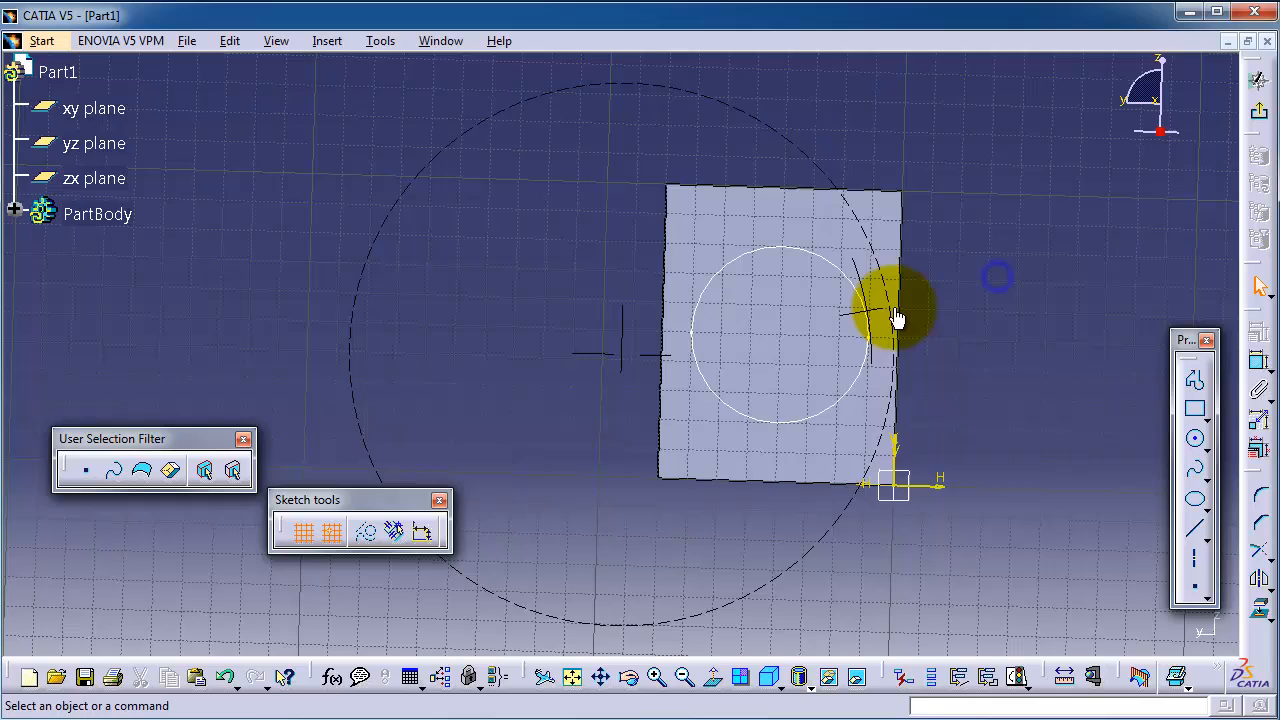
click(1196, 408)
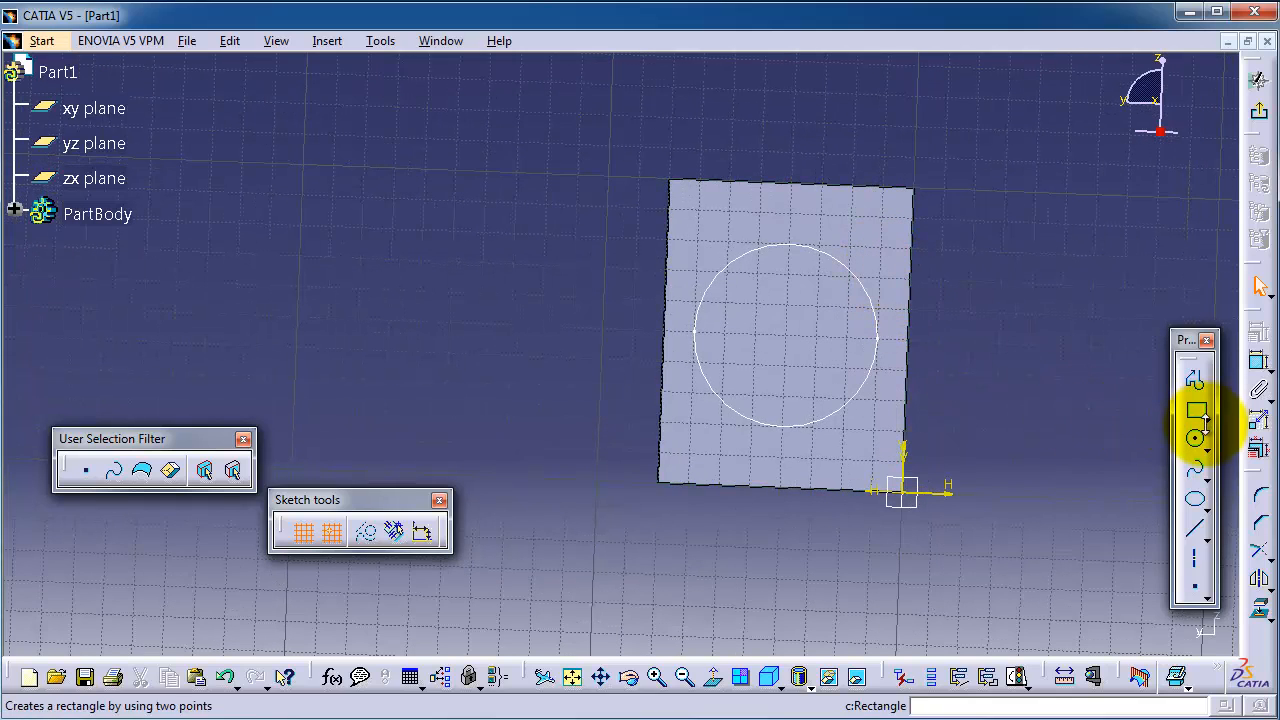
click(1196, 440)
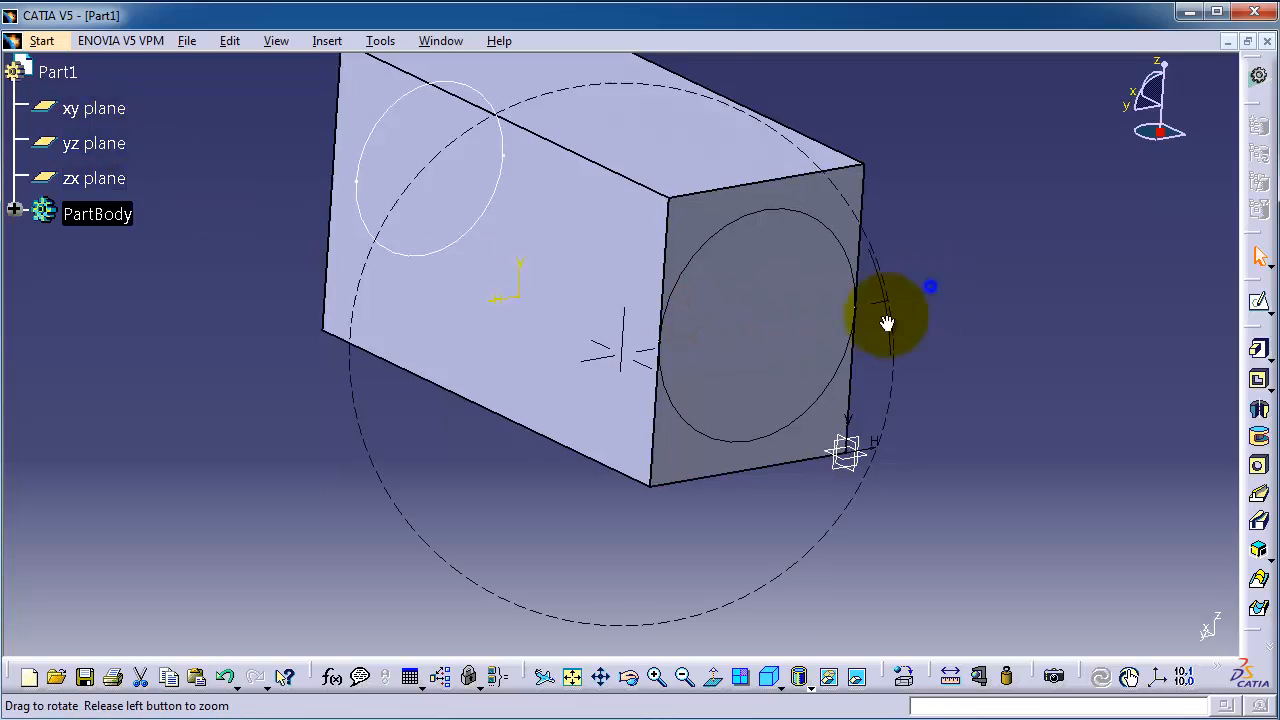
- Orbit the block to inspect both circle sketches
drag(885, 323, 640, 425)
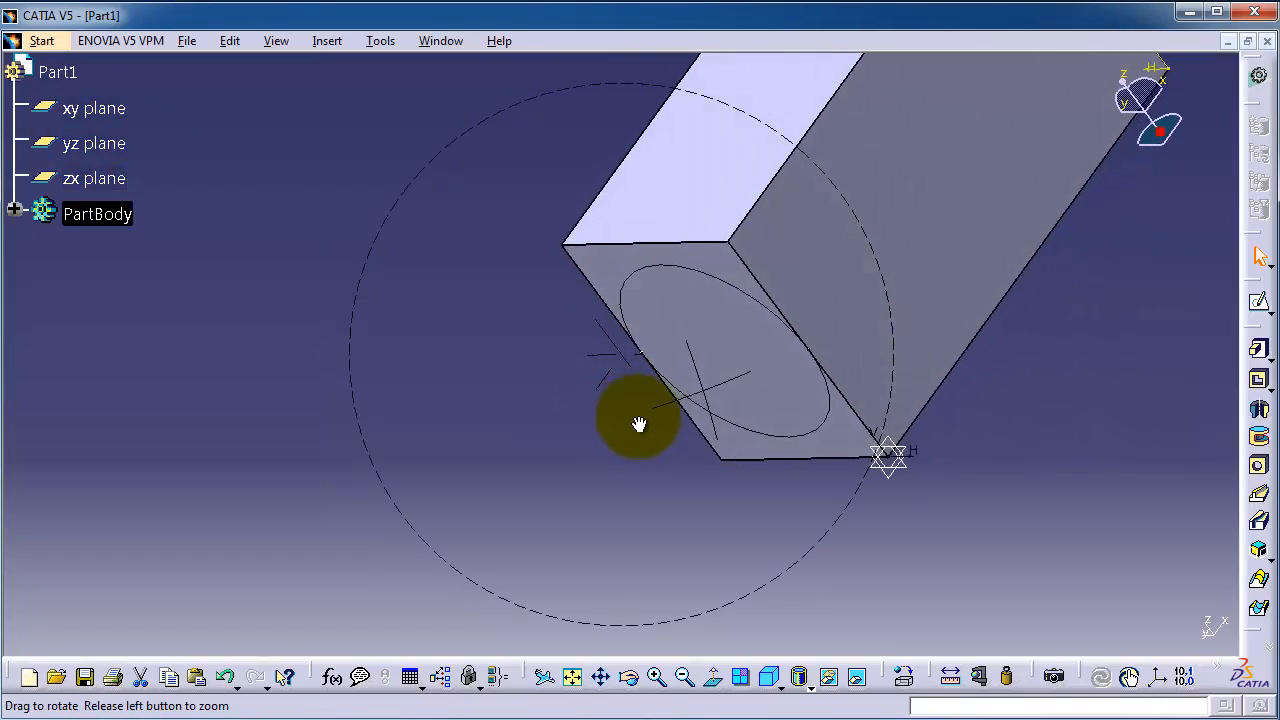
drag(640, 424, 870, 218)
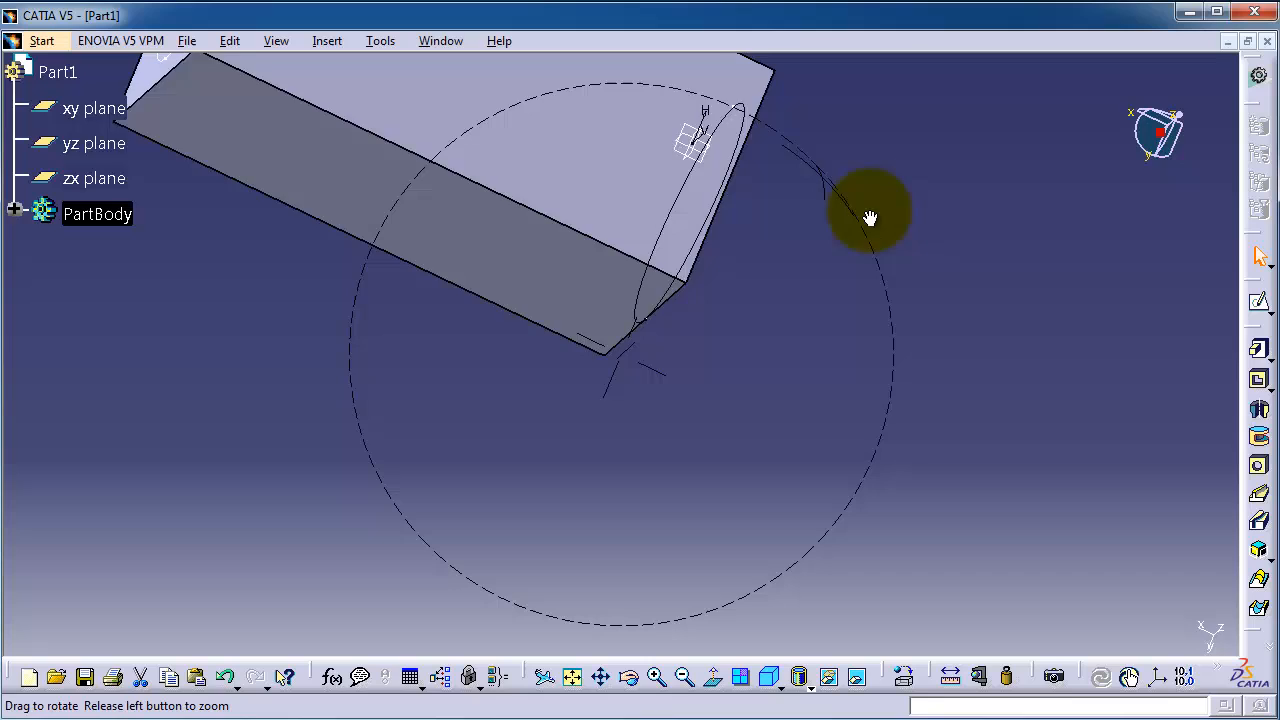
drag(870, 217, 665, 290)
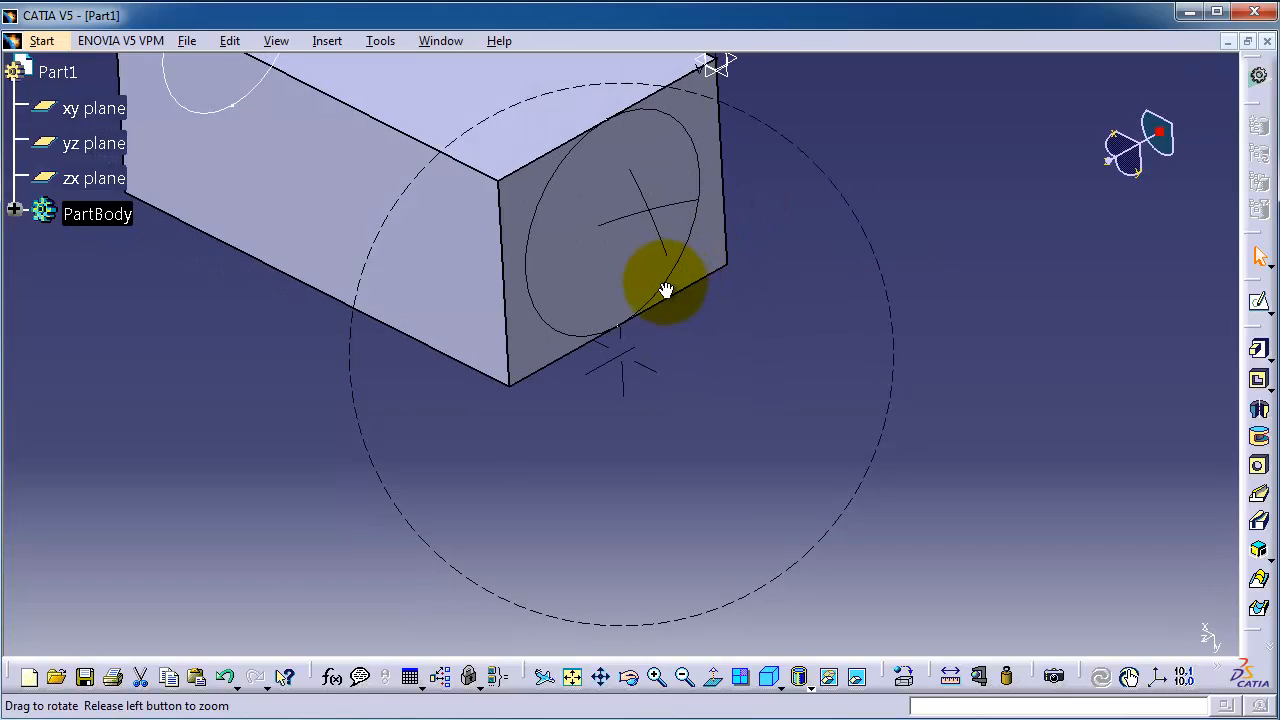
drag(665, 290, 698, 264)
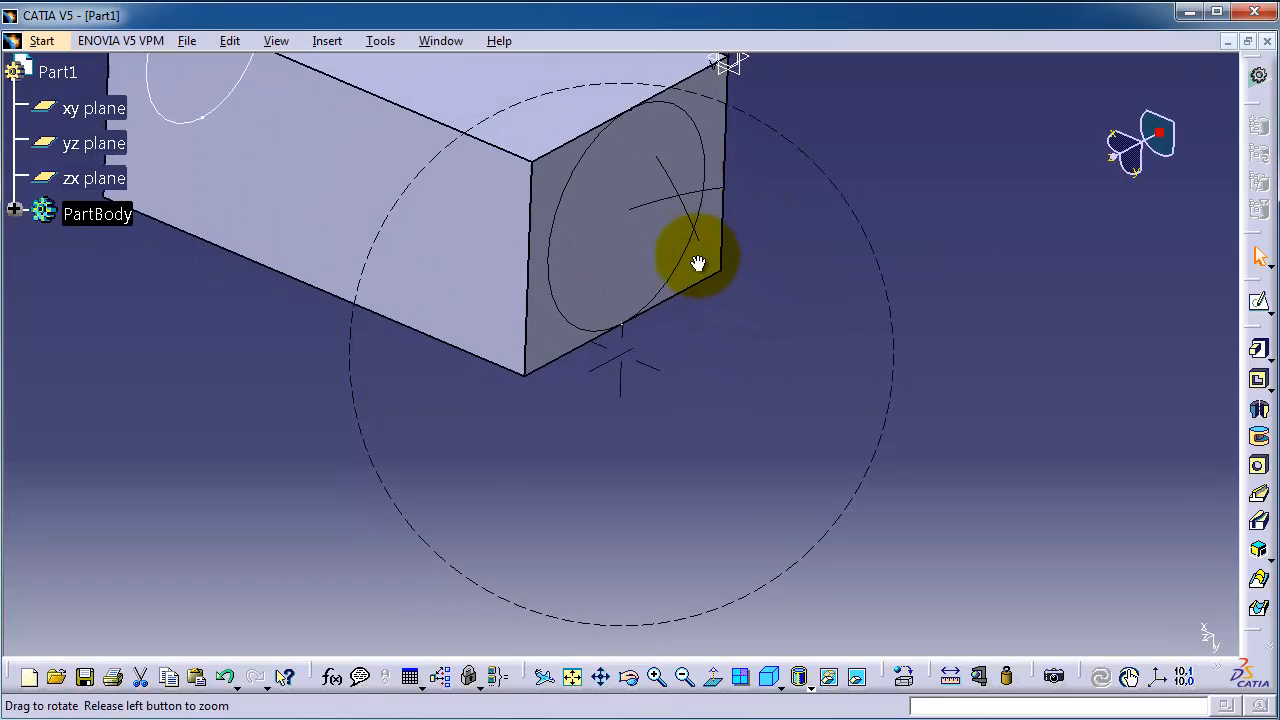
drag(698, 263, 401, 197)
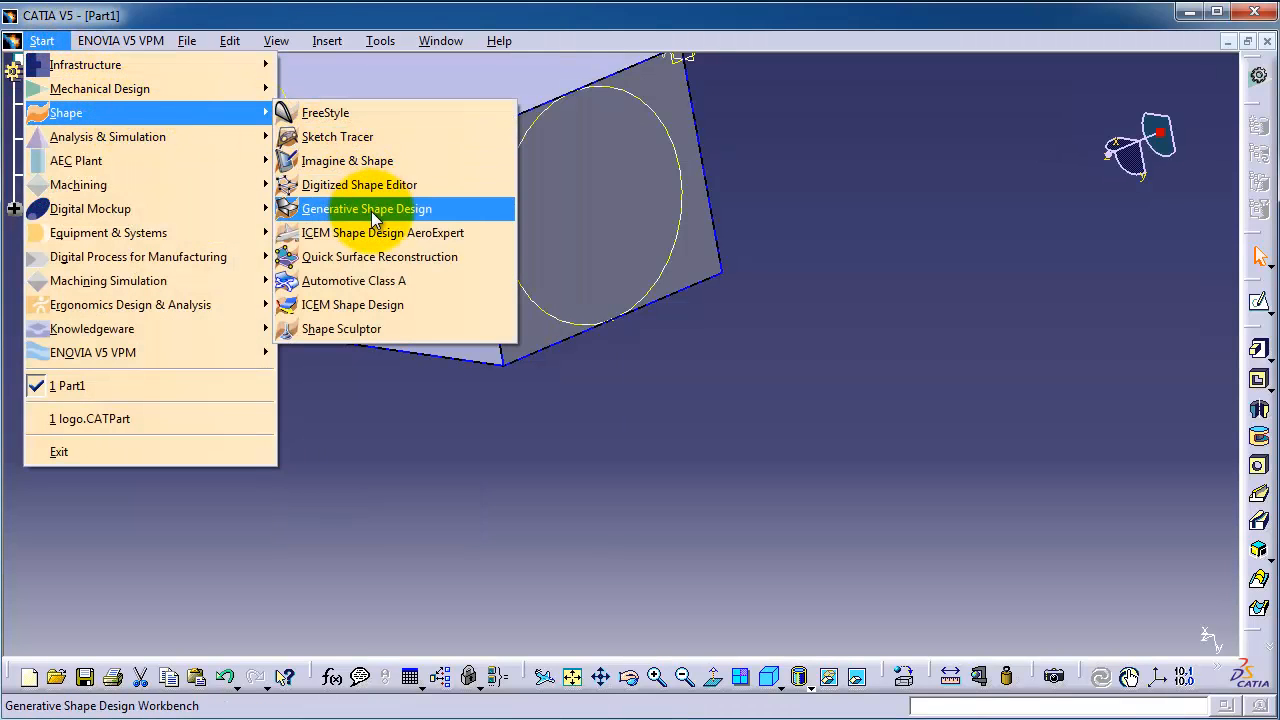
- In Generative Shape Design, create Plane.1 offset 100 mm from the block's end face
click(367, 208)
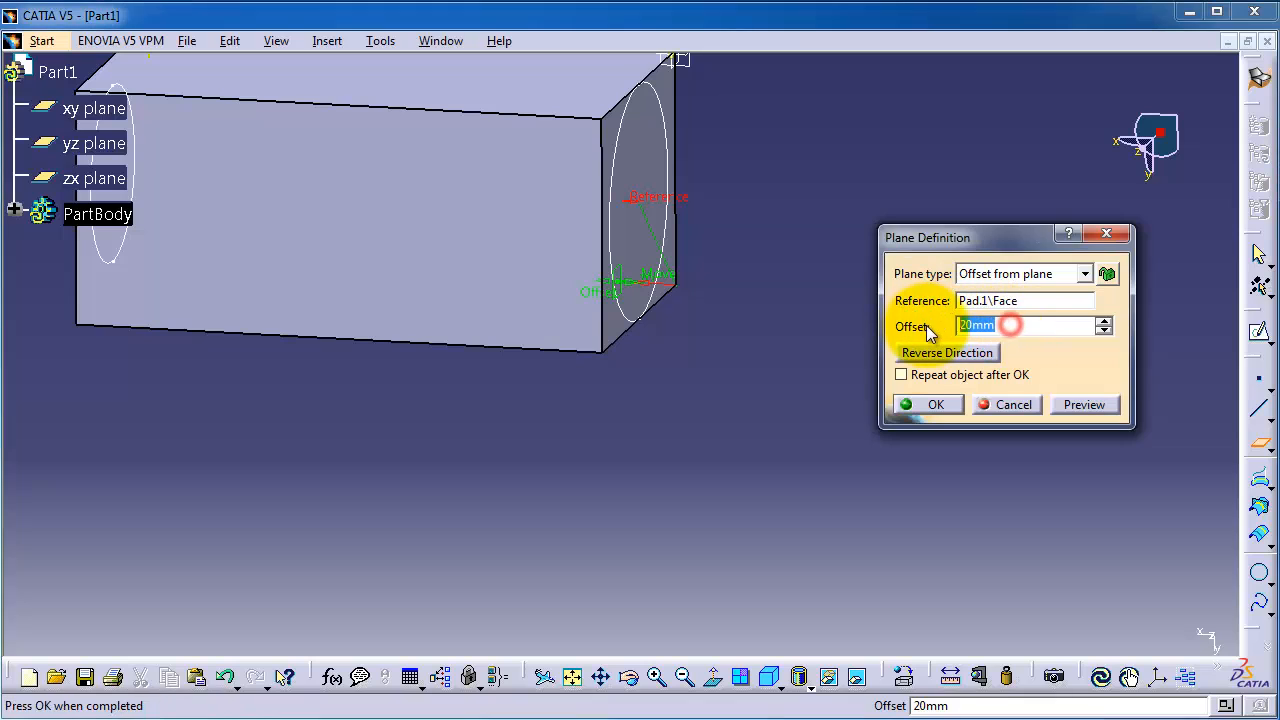
text(100)
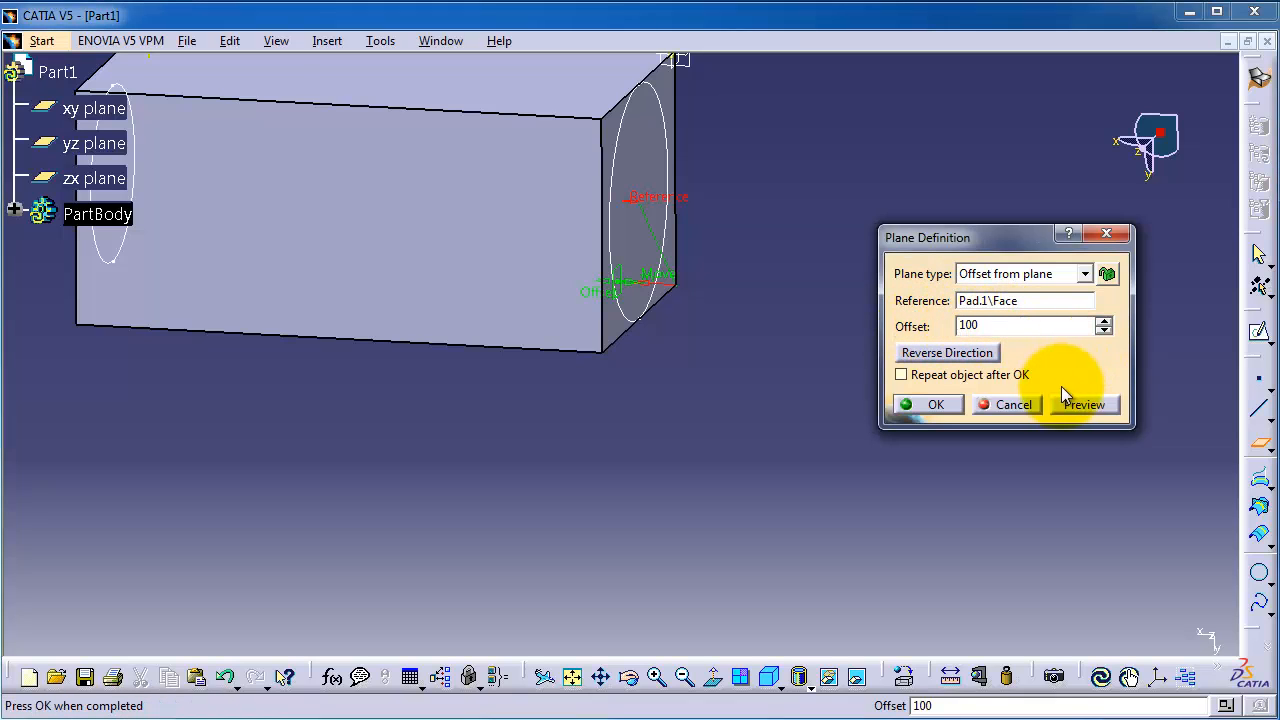
click(933, 403)
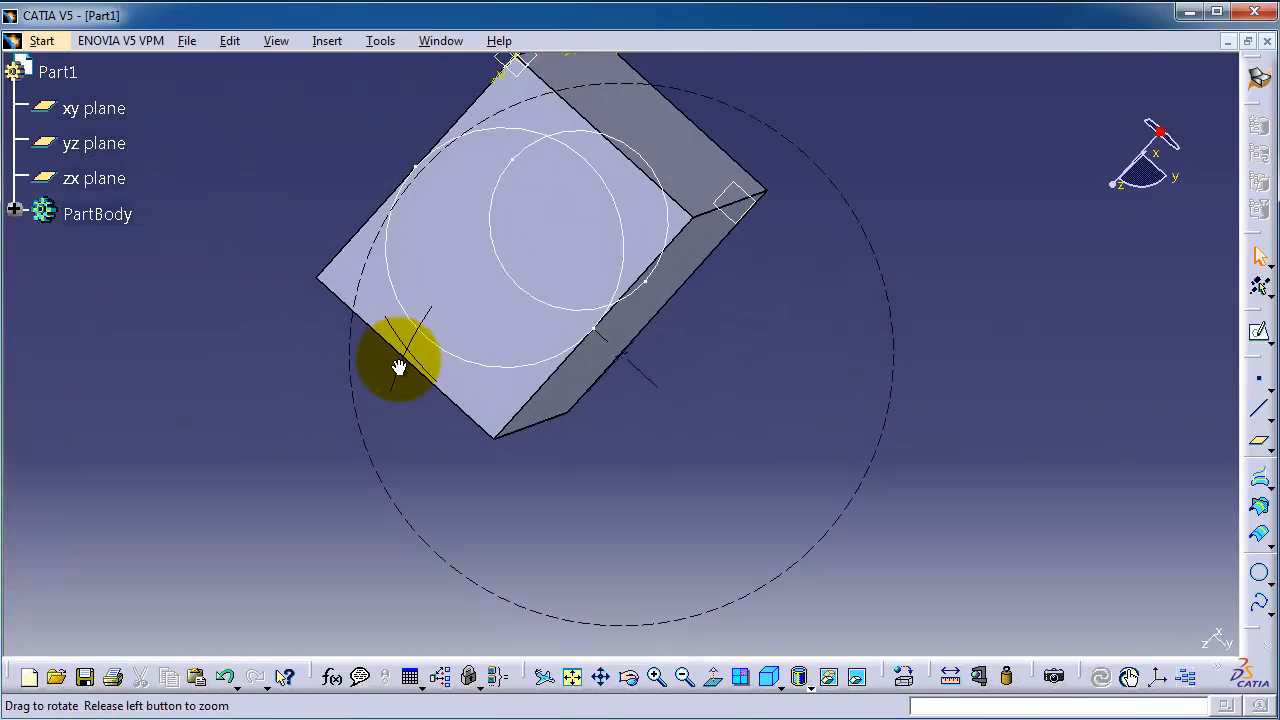
drag(400, 365, 890, 250)
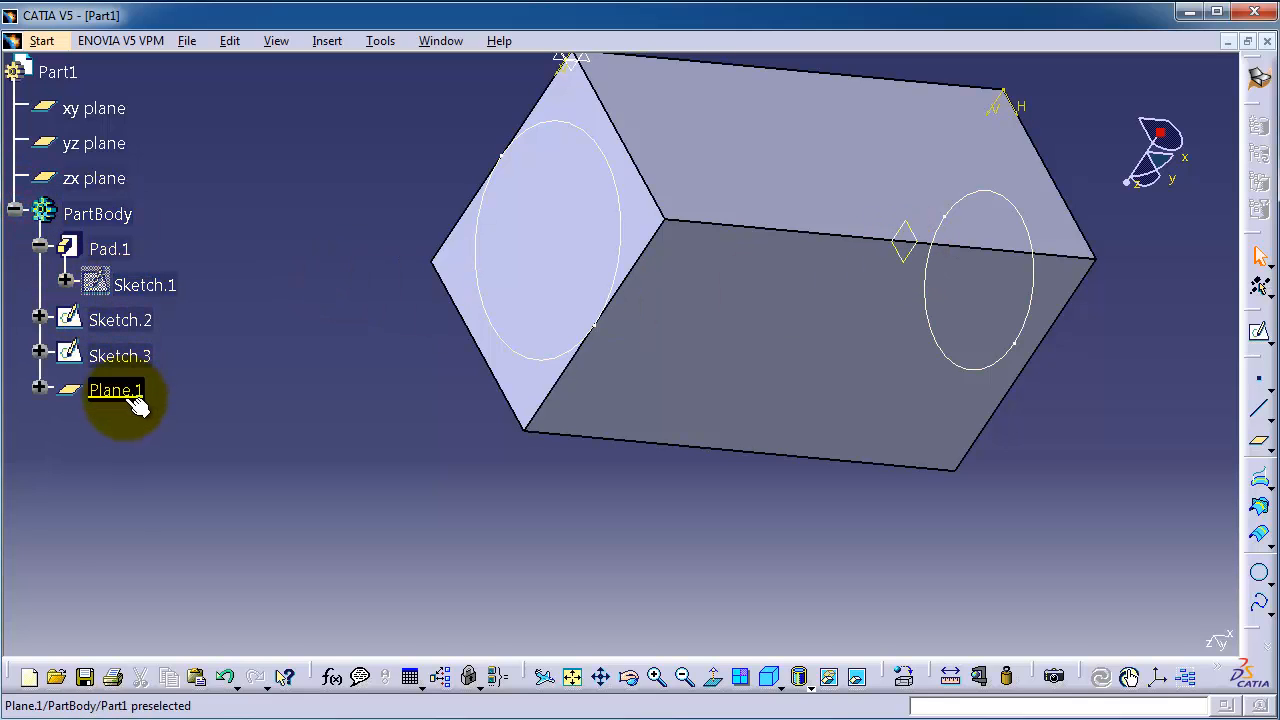
- Select Plane.1 in the specification tree as the new sketch's support
click(41, 40)
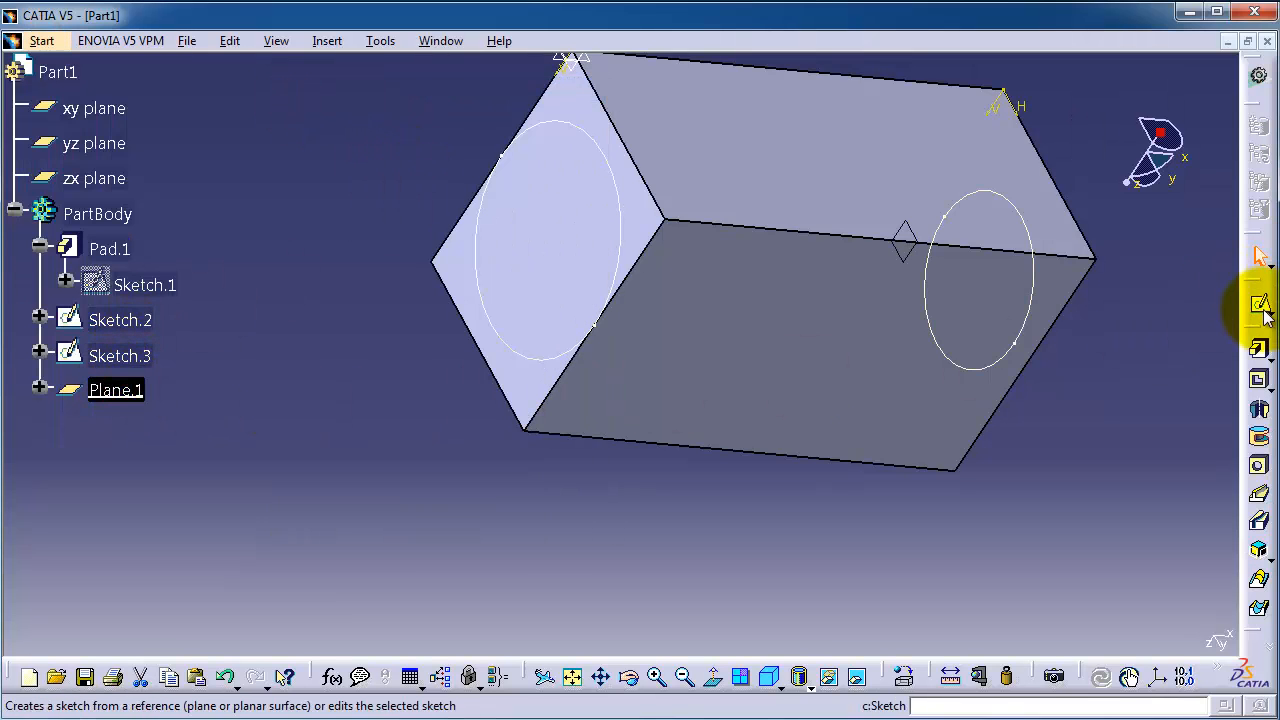
- On Plane.1, sketch a 40 mm radius circle centred at H 180, V 70
click(1259, 302)
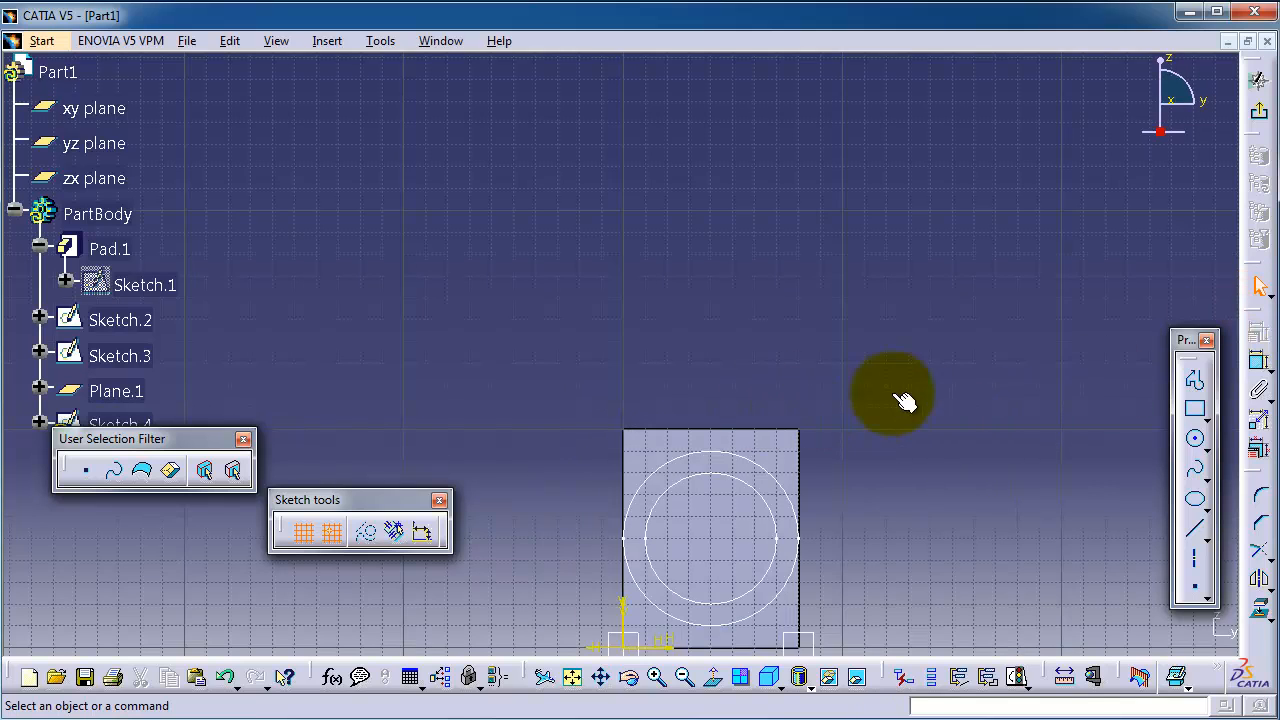
click(1196, 440)
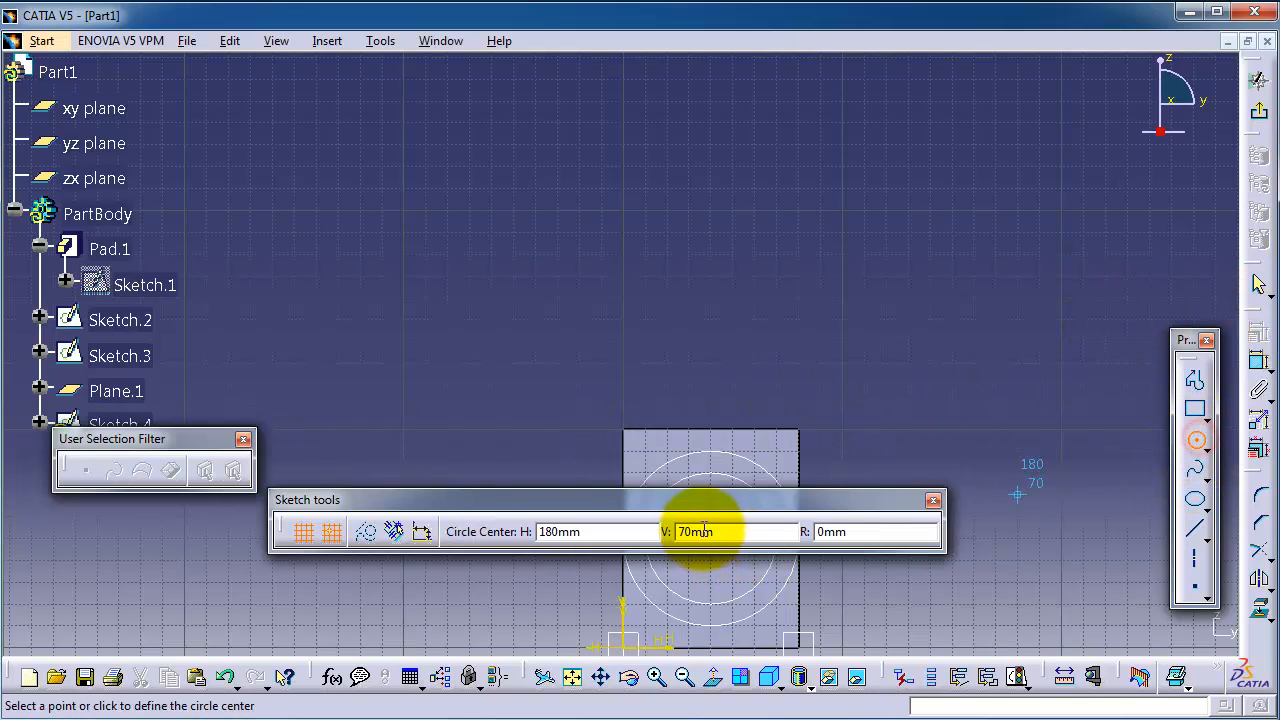
click(711, 538)
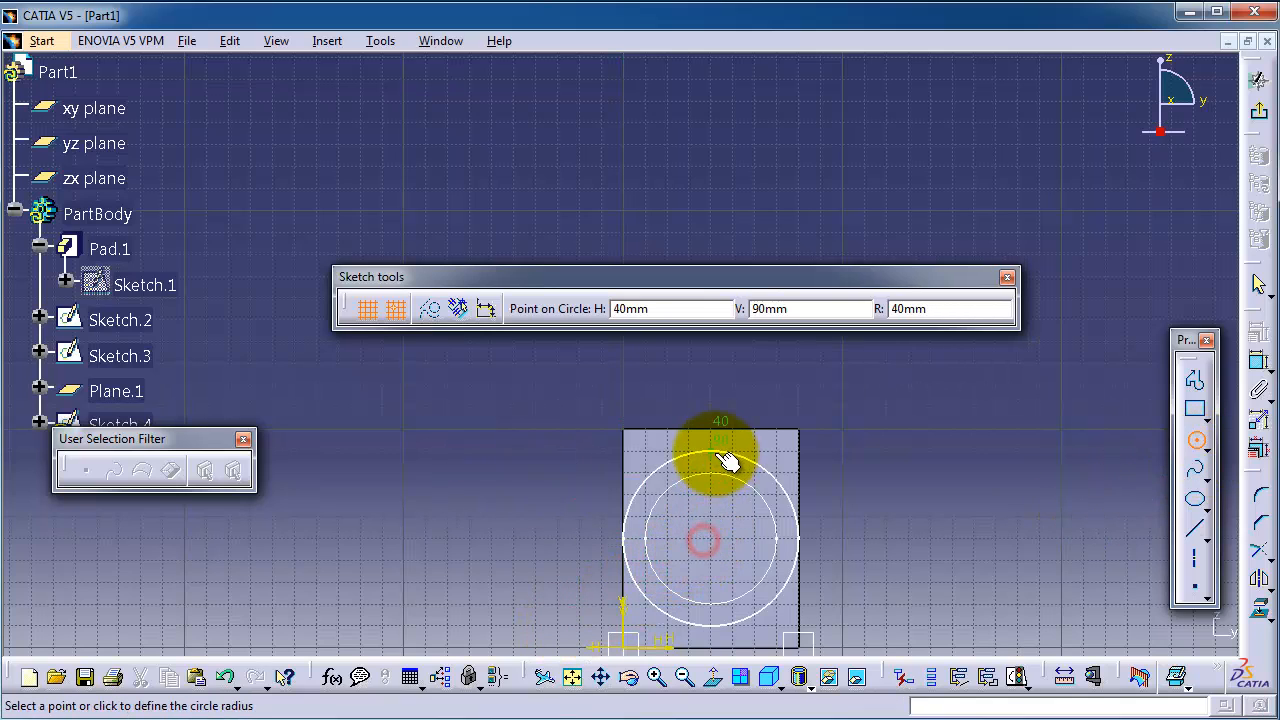
click(710, 497)
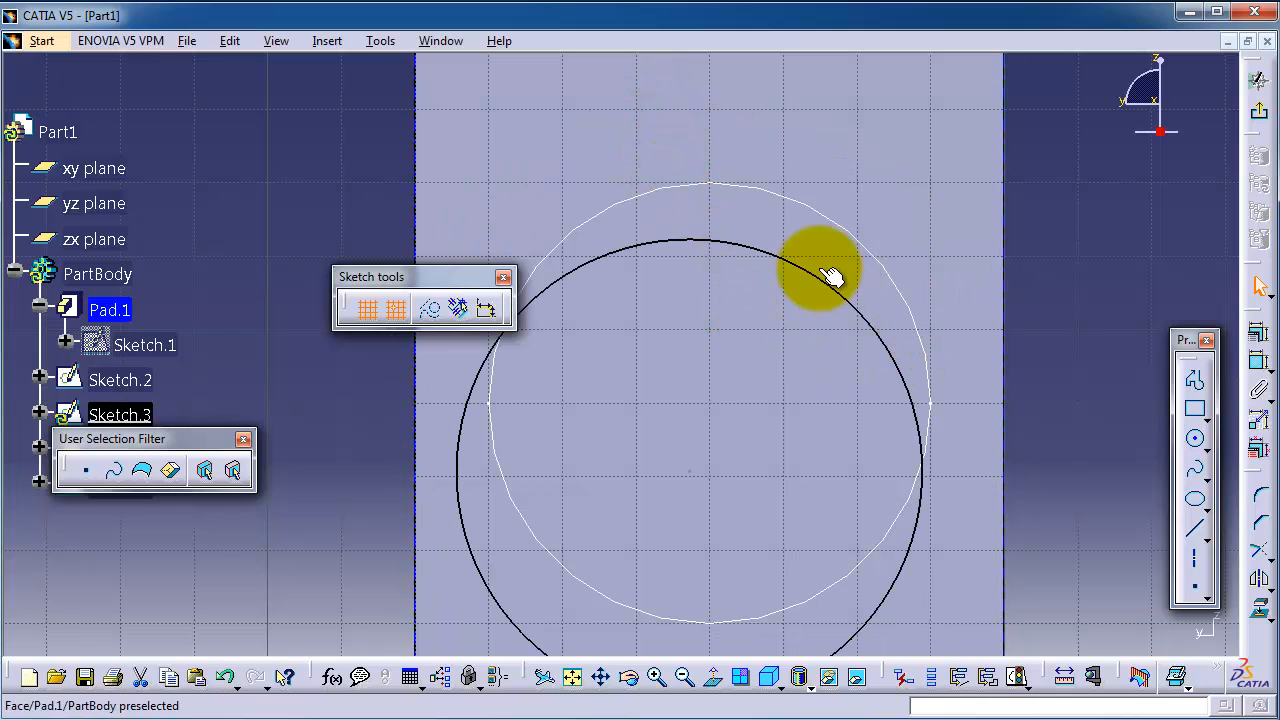
mouse_move(1259, 113)
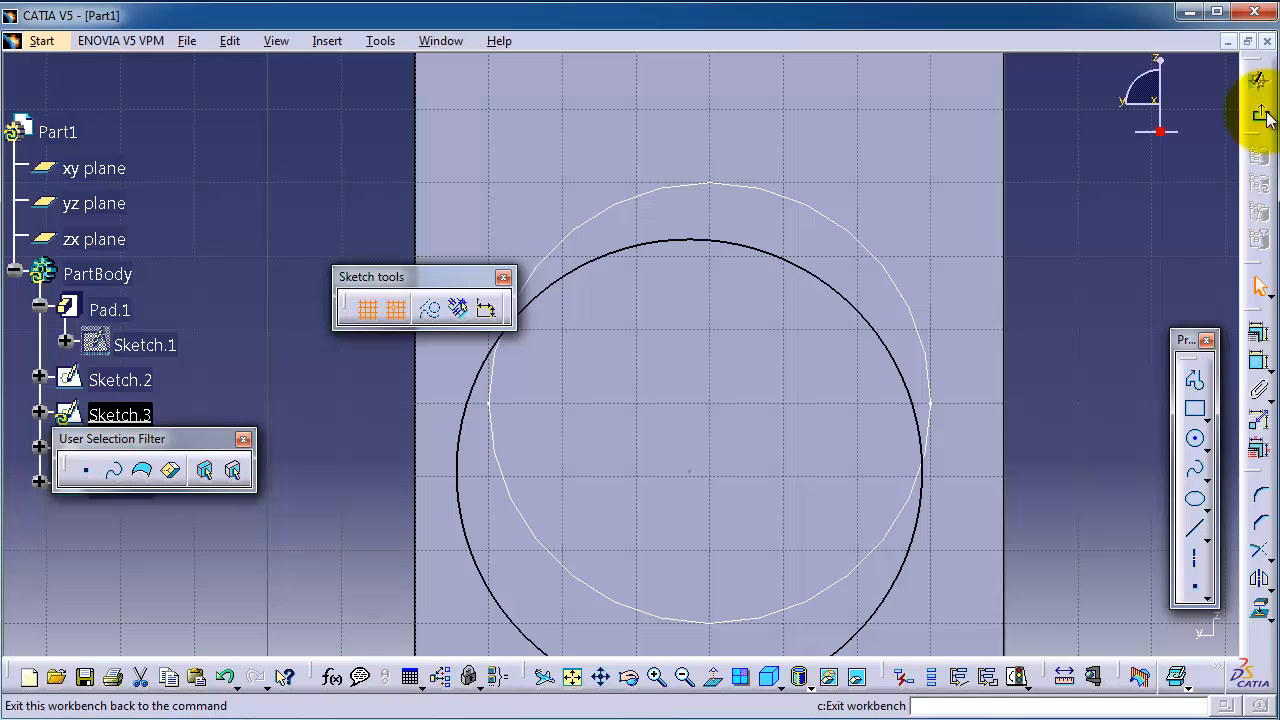
- Exit Sketch.4 and zoom out to view the whole block
click(1259, 113)
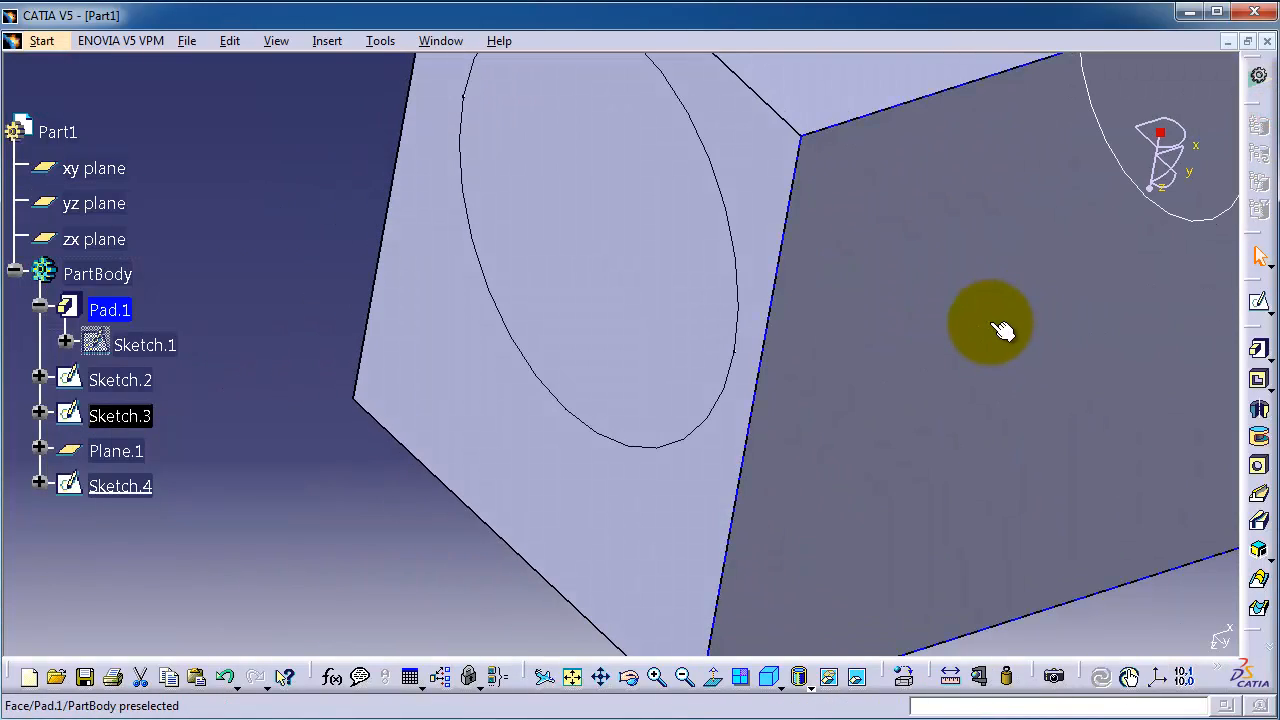
drag(990, 330, 867, 413)
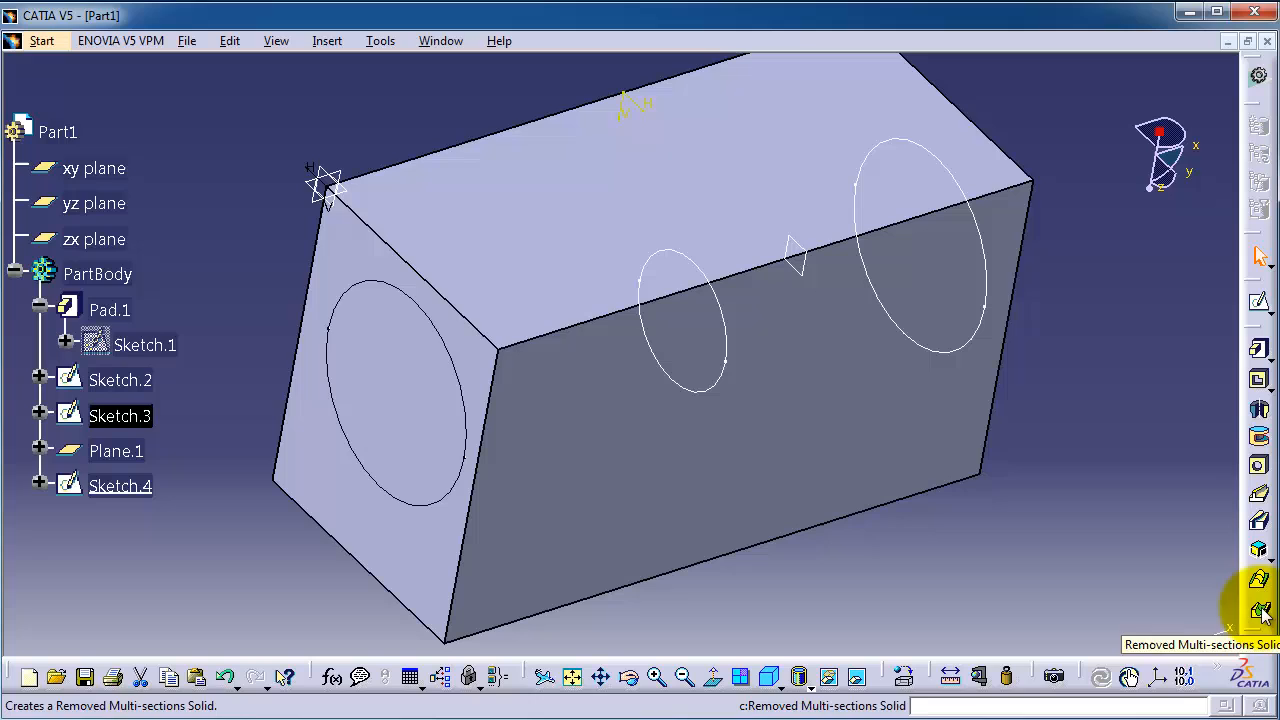
- Start a Removed Multi-Sections Solid with Sketch.3, Sketch.4 and Sketch.2 as sections
click(327, 41)
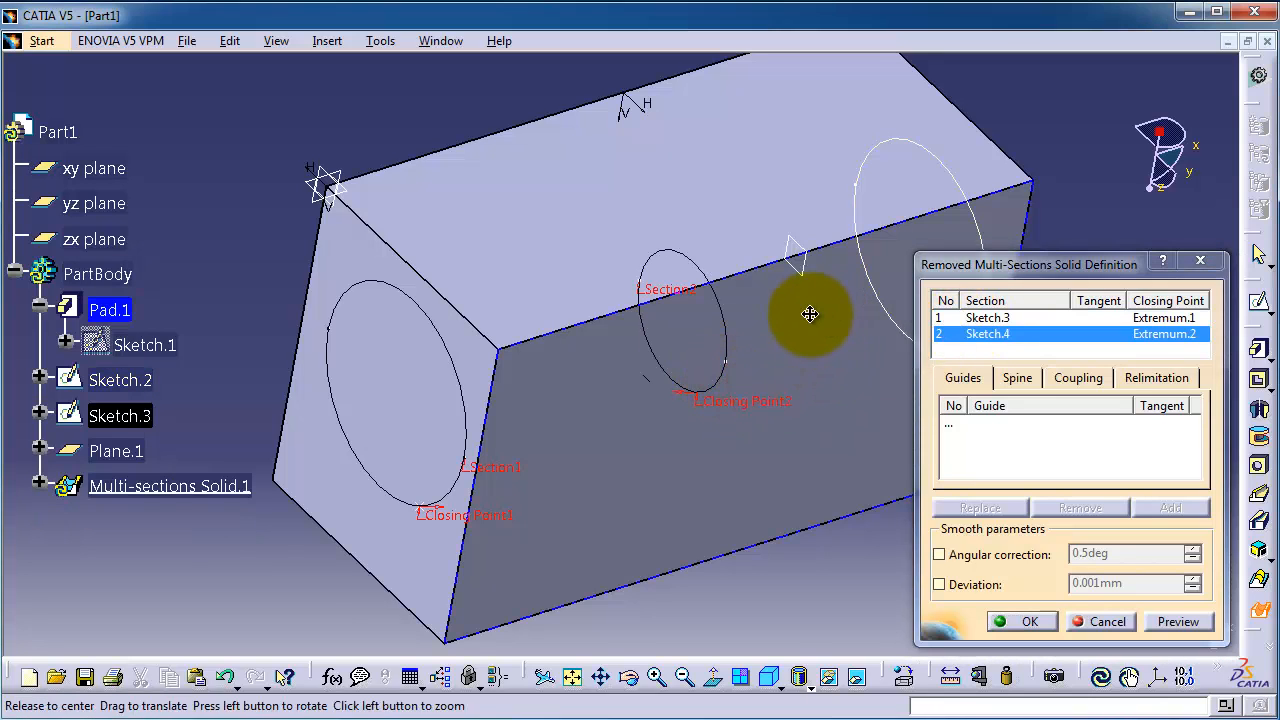
drag(810, 315, 700, 415)
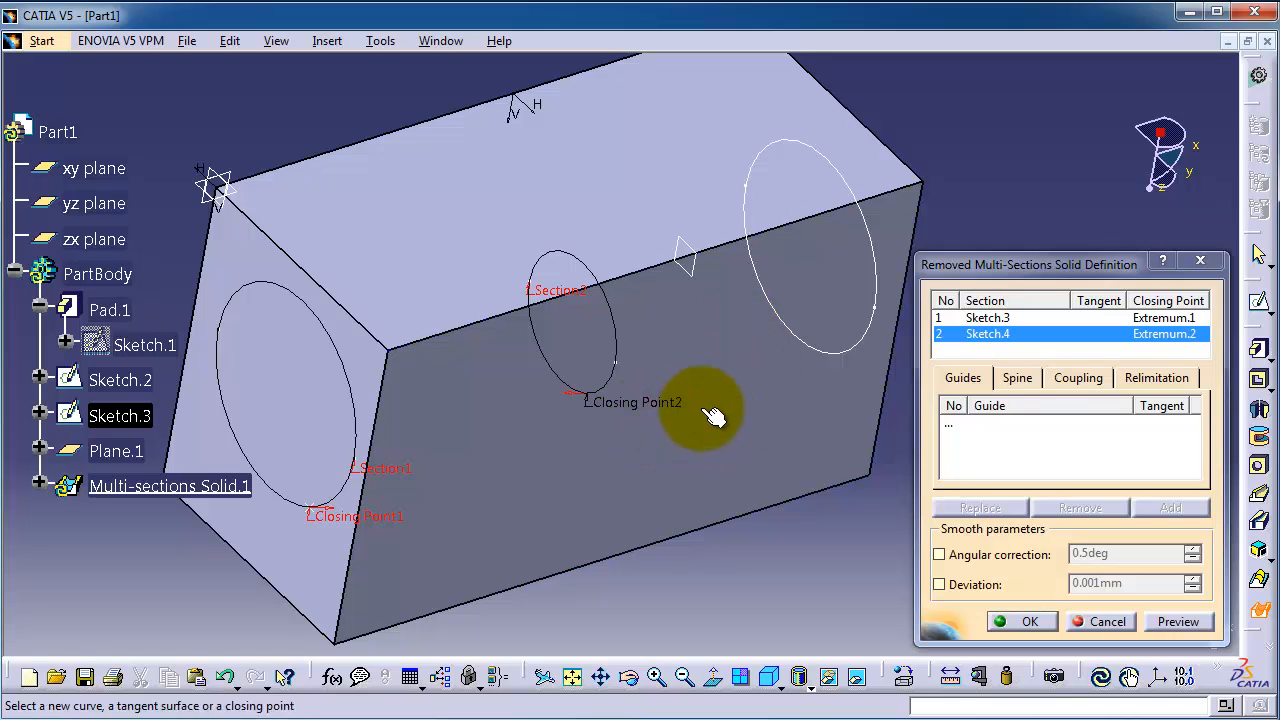
mouse_move(600, 320)
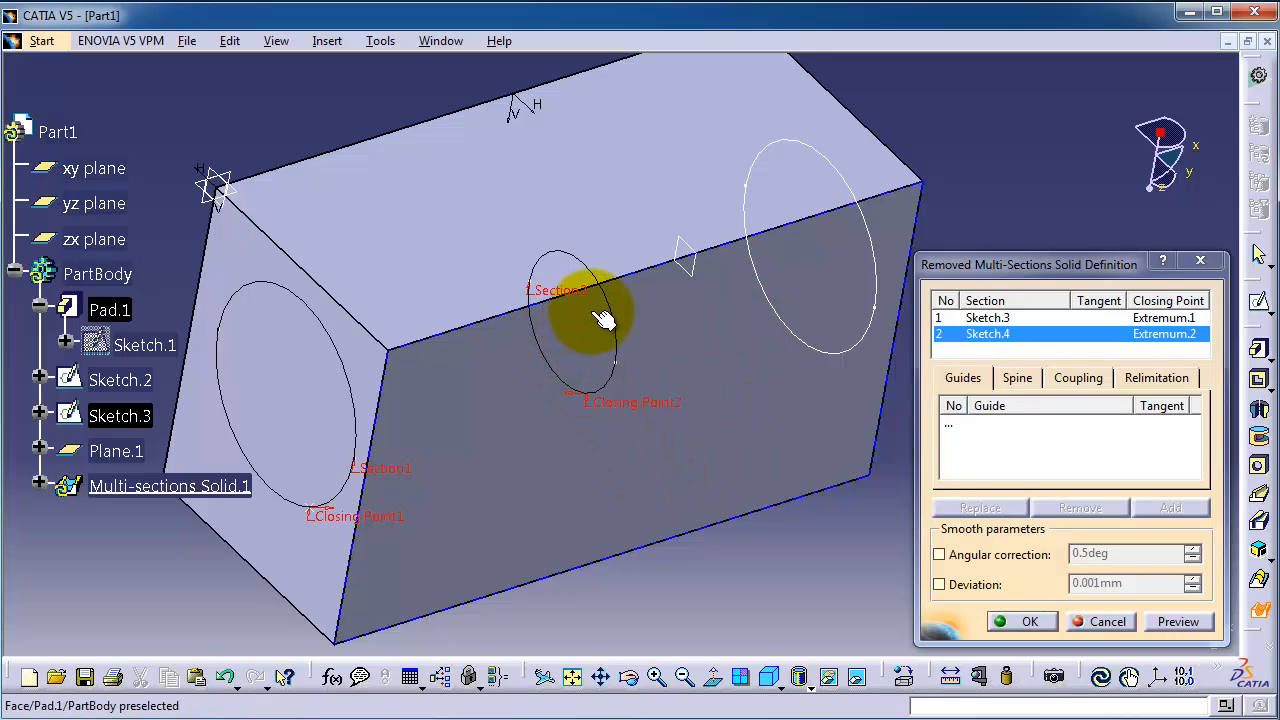
mouse_move(600, 320)
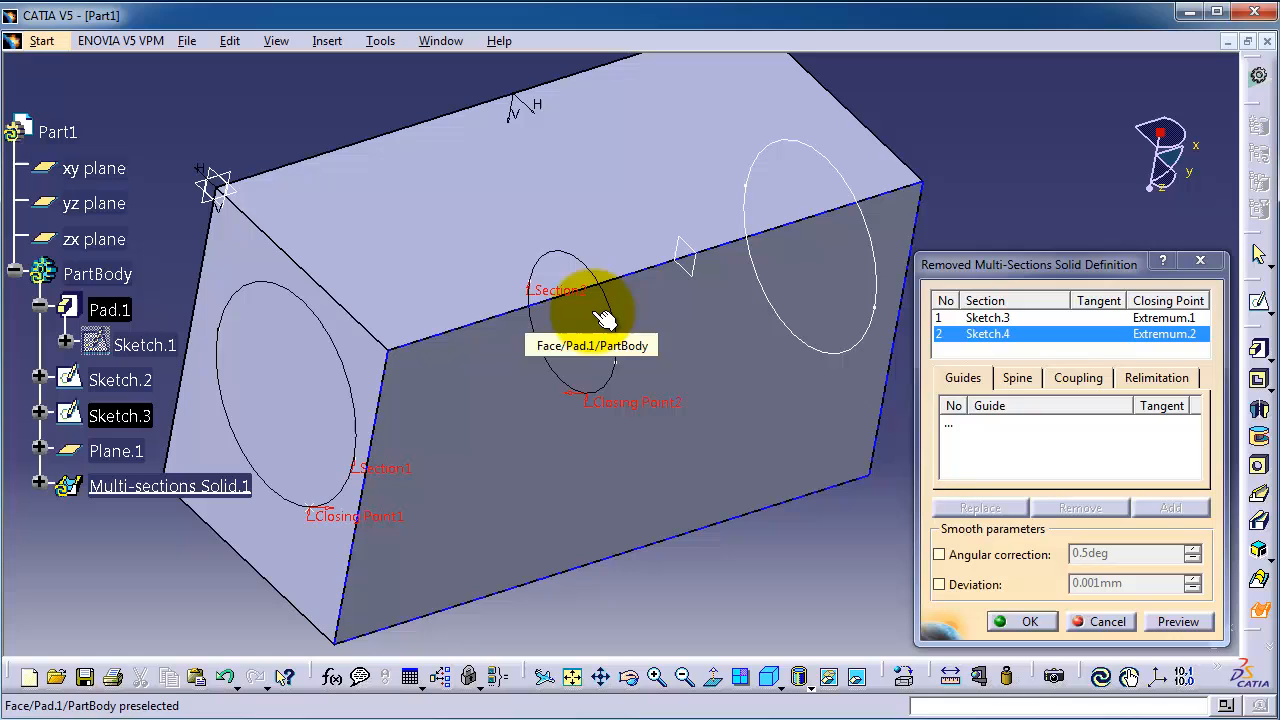
click(840, 350)
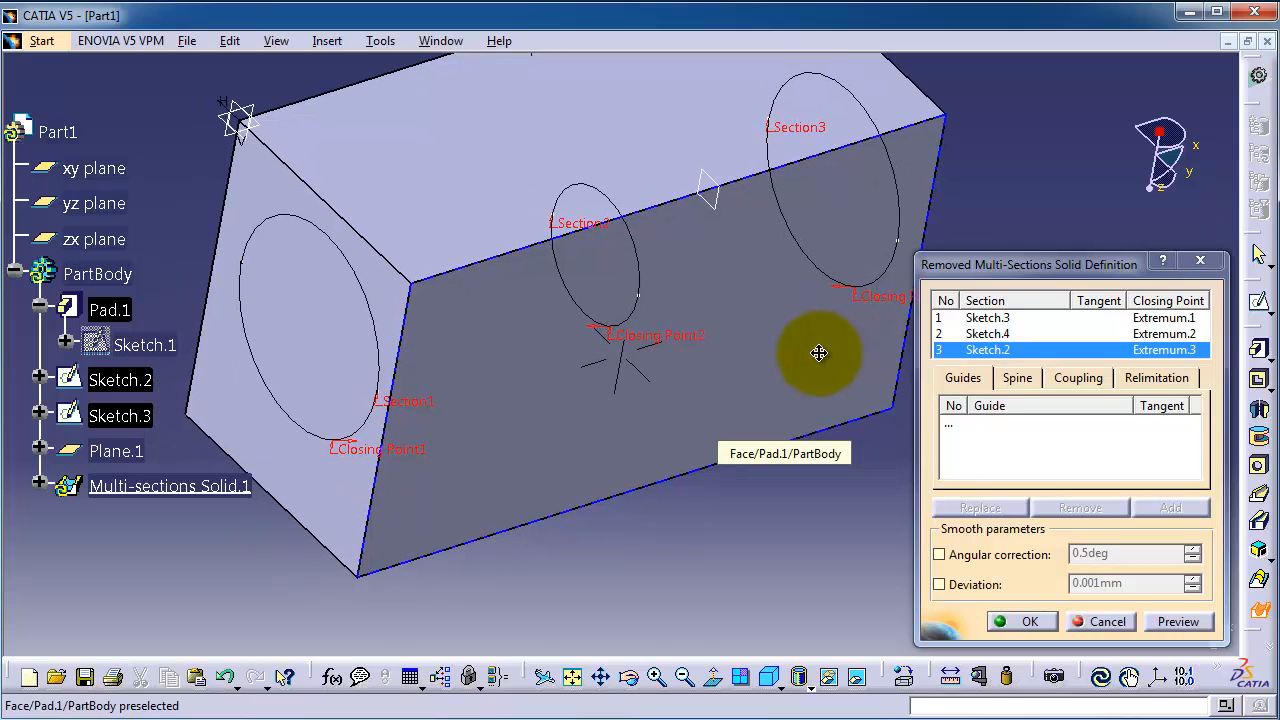
mouse_move(530, 413)
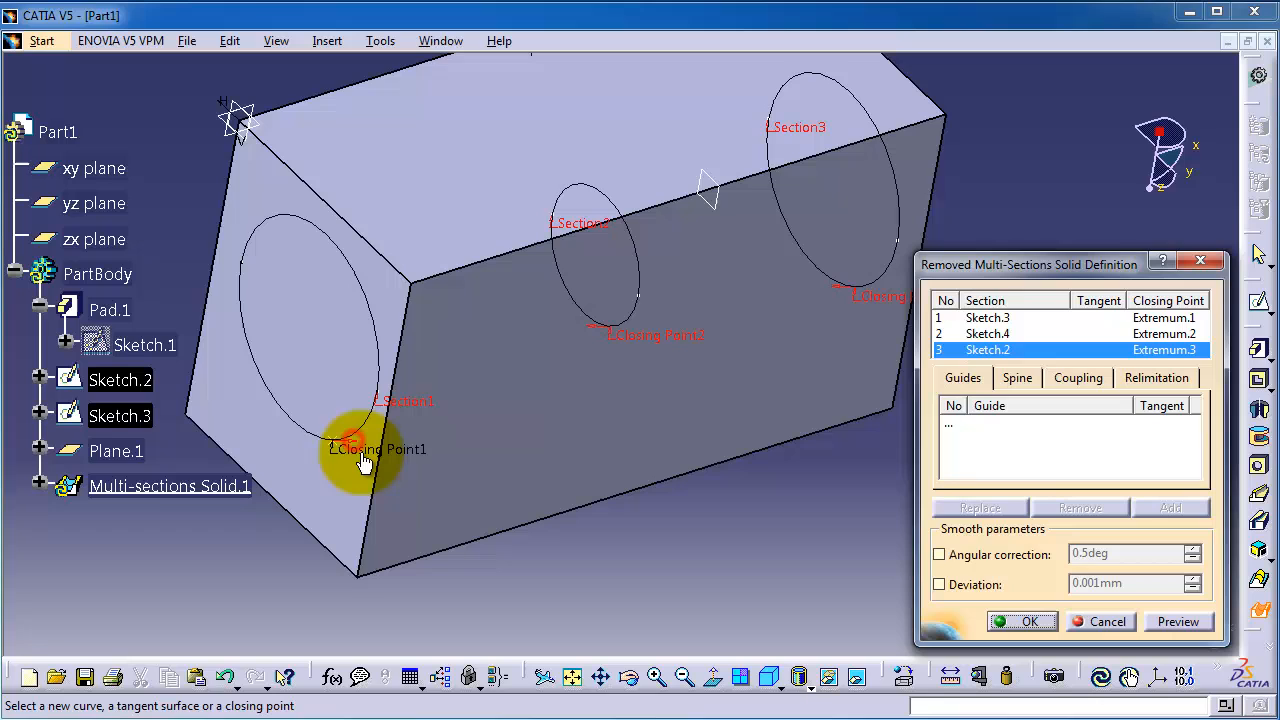
mouse_move(645, 400)
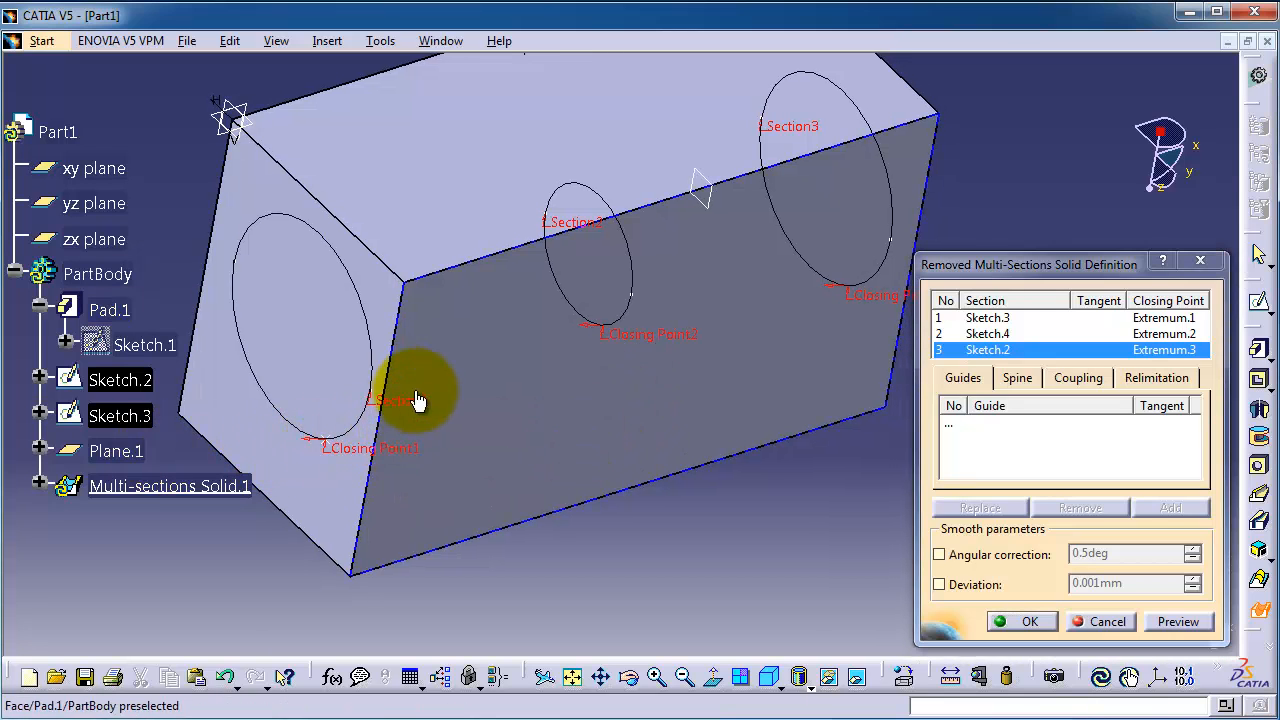
mouse_move(778, 348)
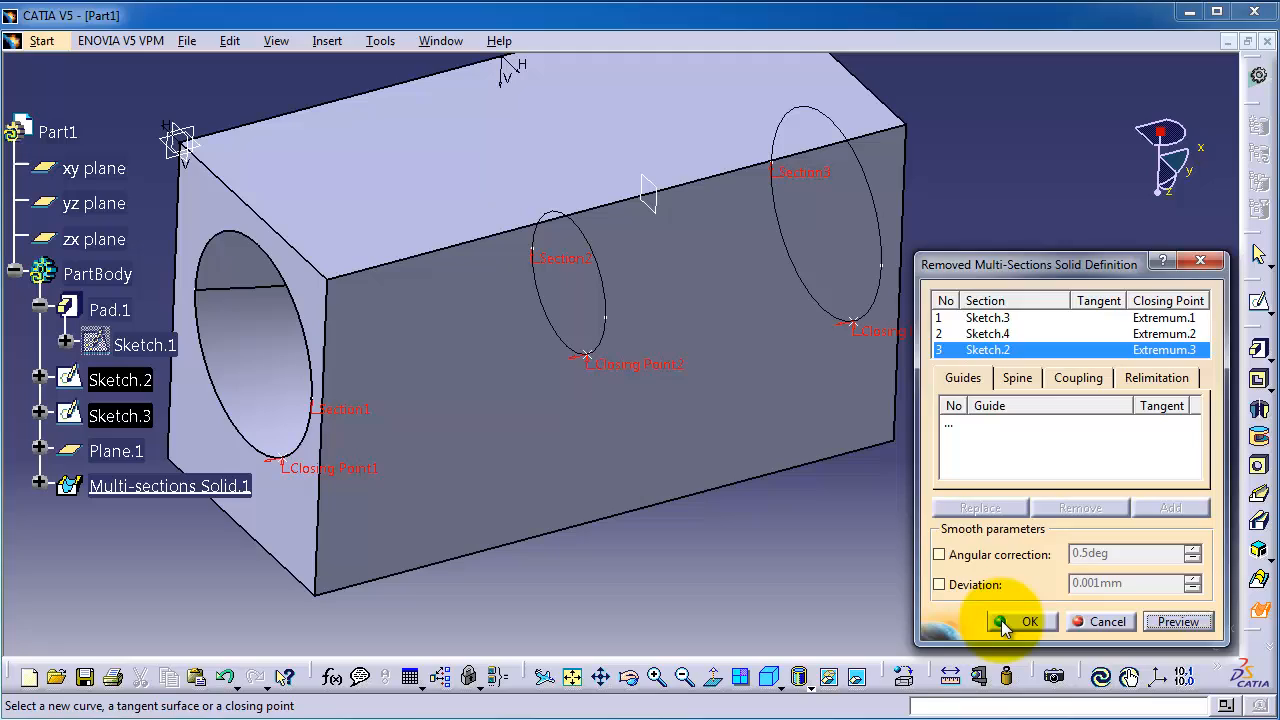
- Confirm the removed multi-sections cut and orbit the block to inspect the tapered tunnel
click(1020, 621)
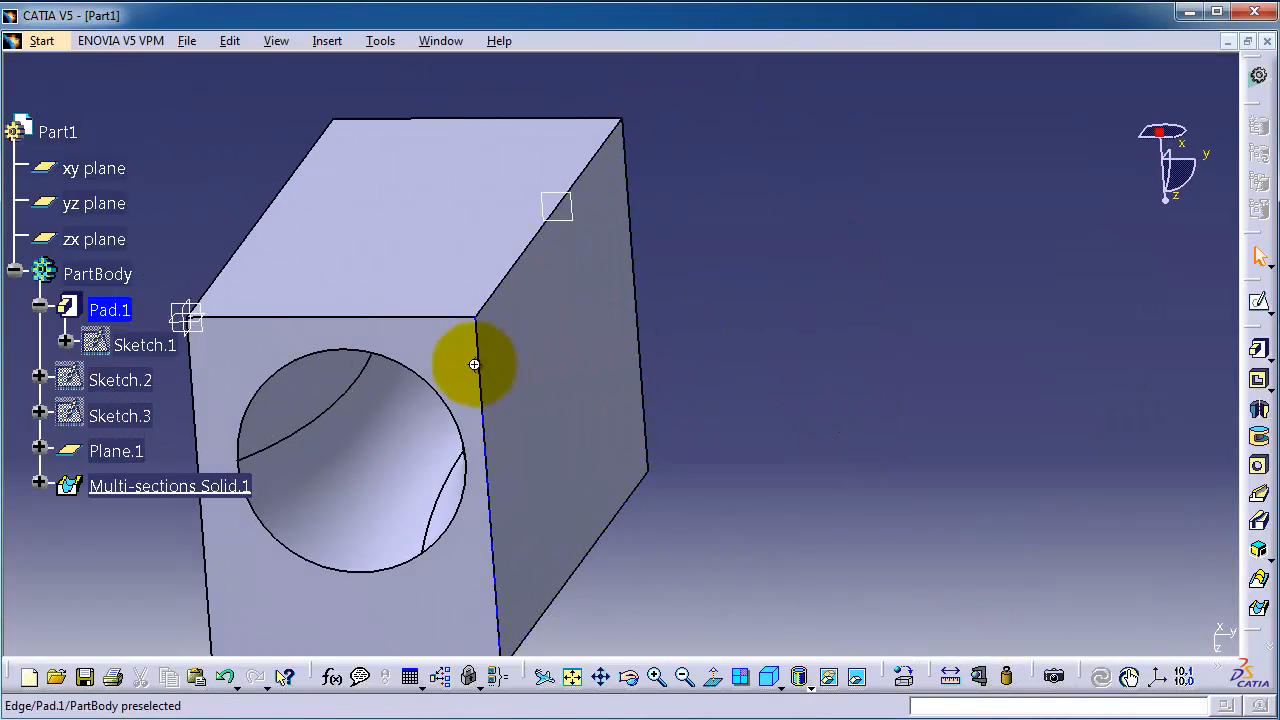
drag(473, 363, 399, 237)
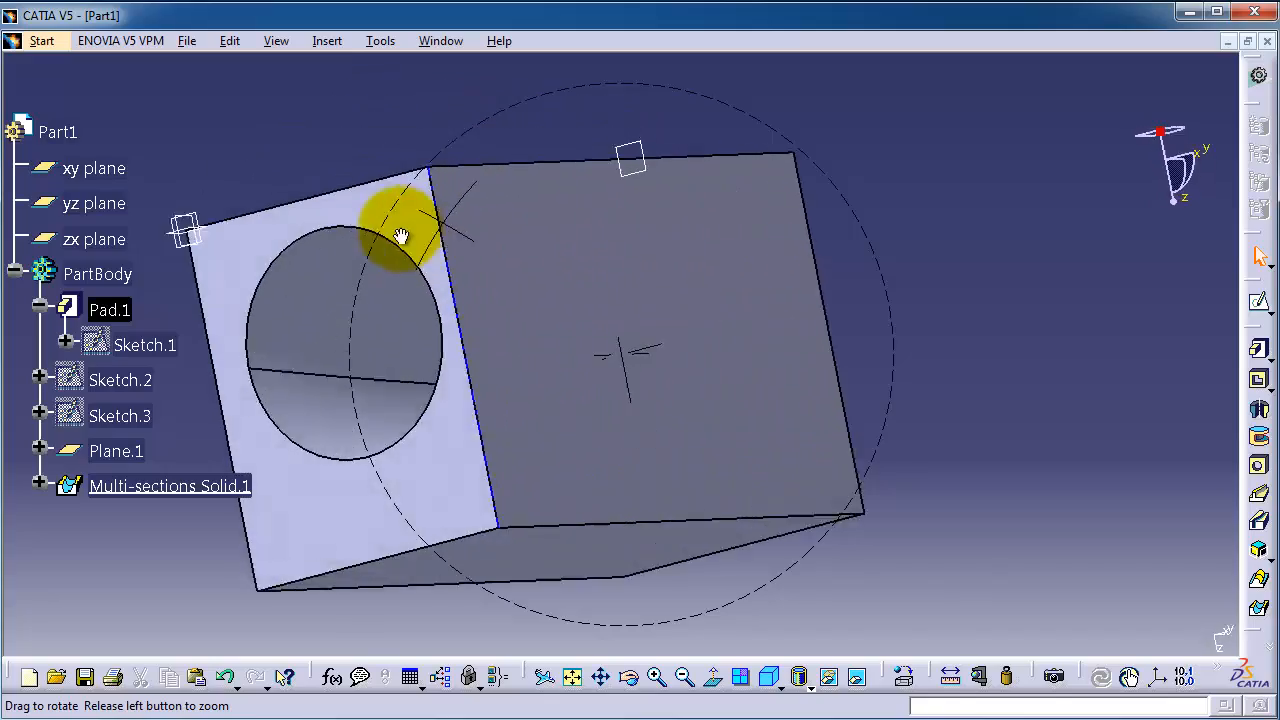
drag(400, 237, 550, 263)
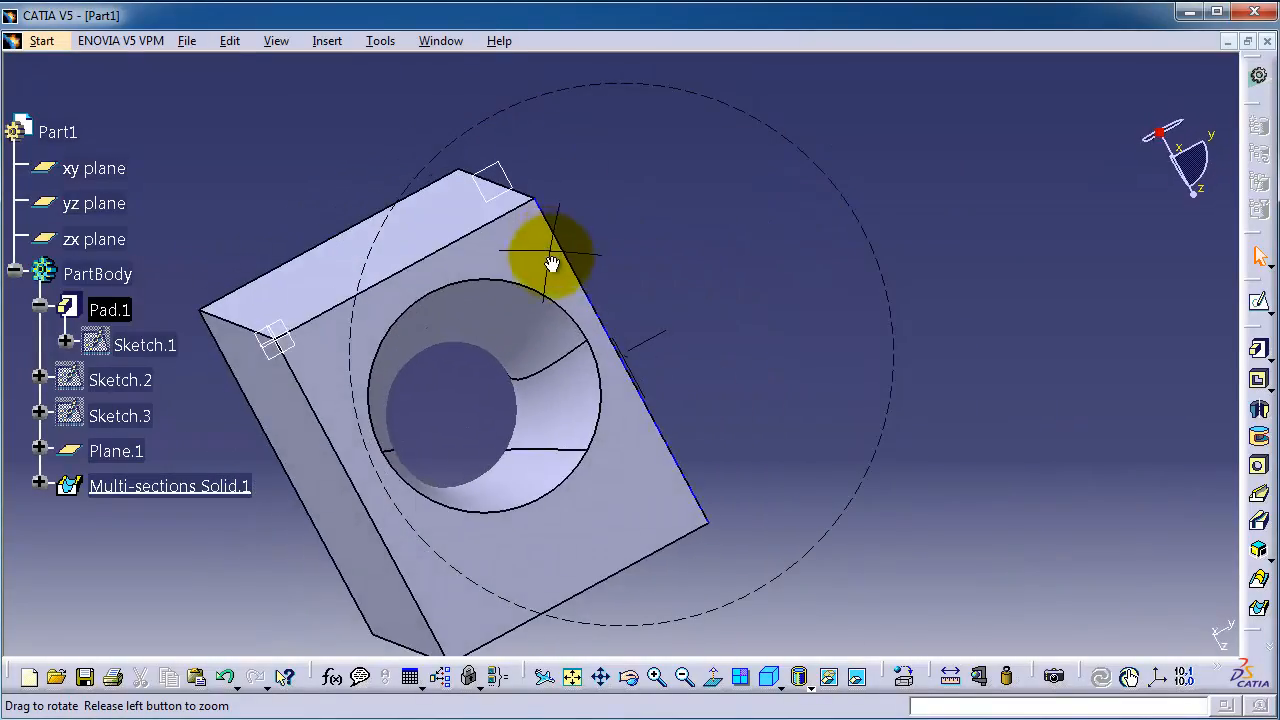
drag(550, 263, 420, 280)
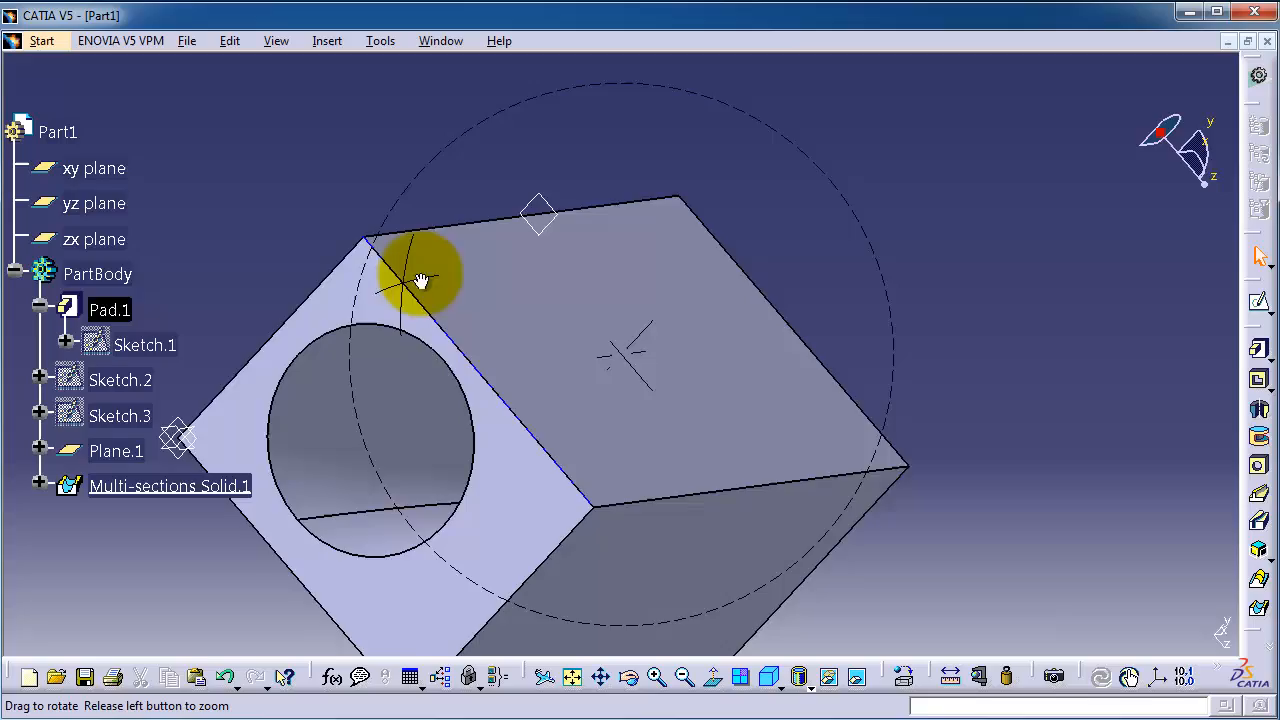
drag(420, 280, 595, 260)
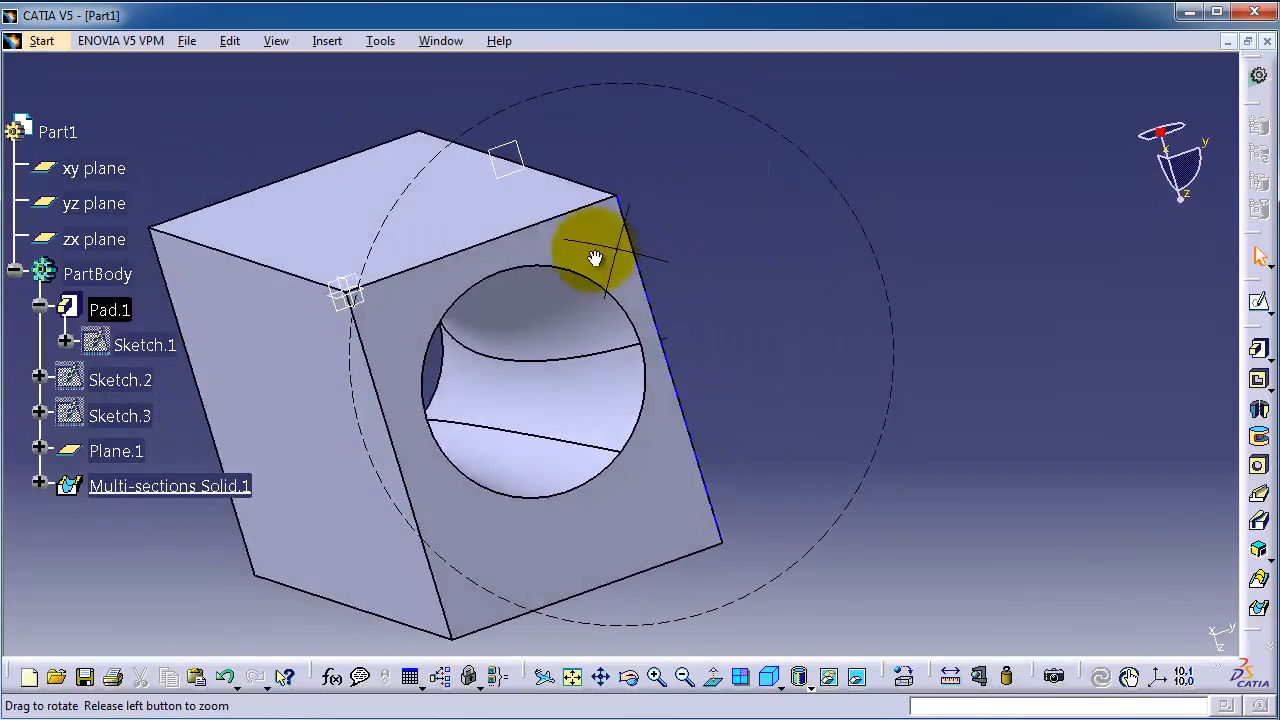
drag(595, 258, 430, 278)
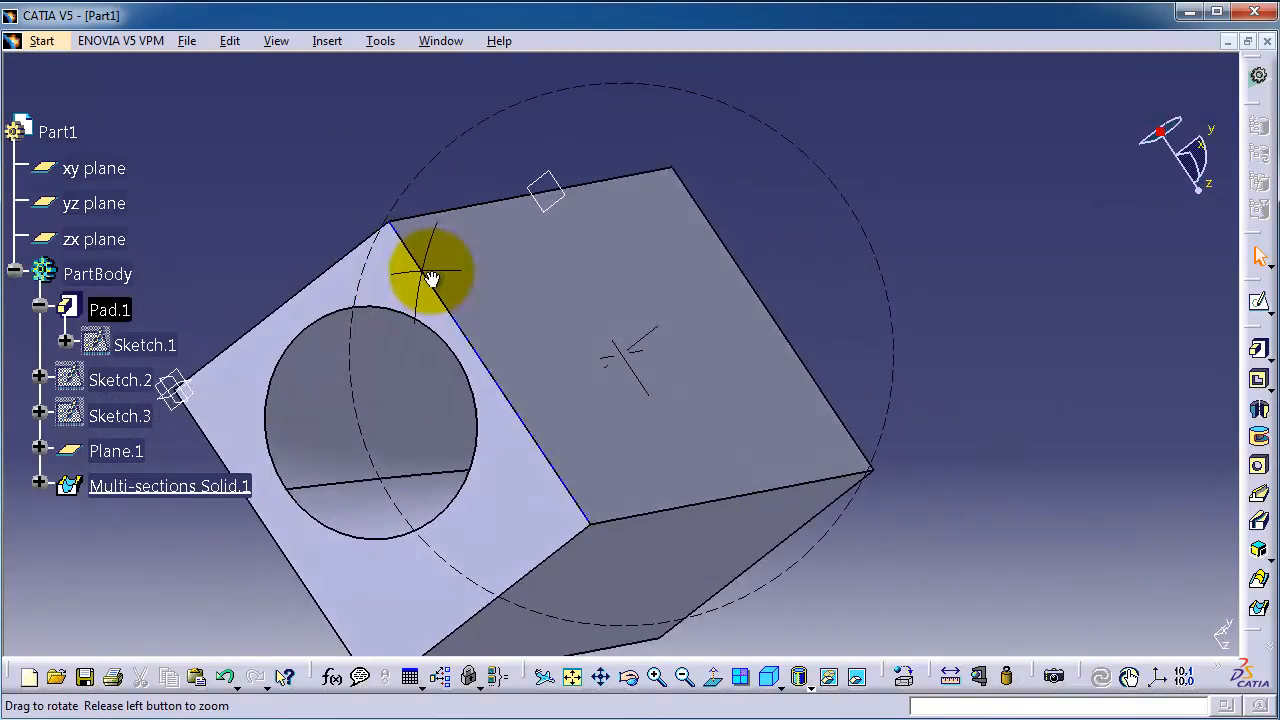
drag(430, 275, 730, 290)
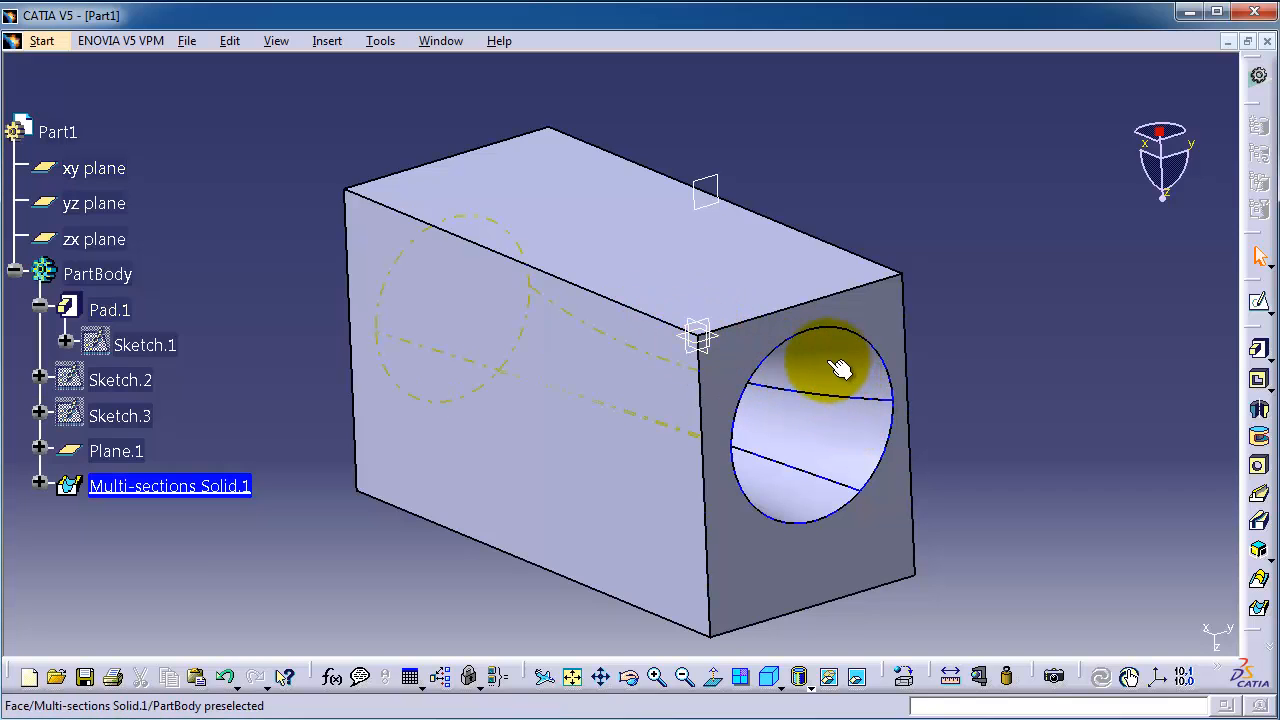
mouse_move(810, 345)
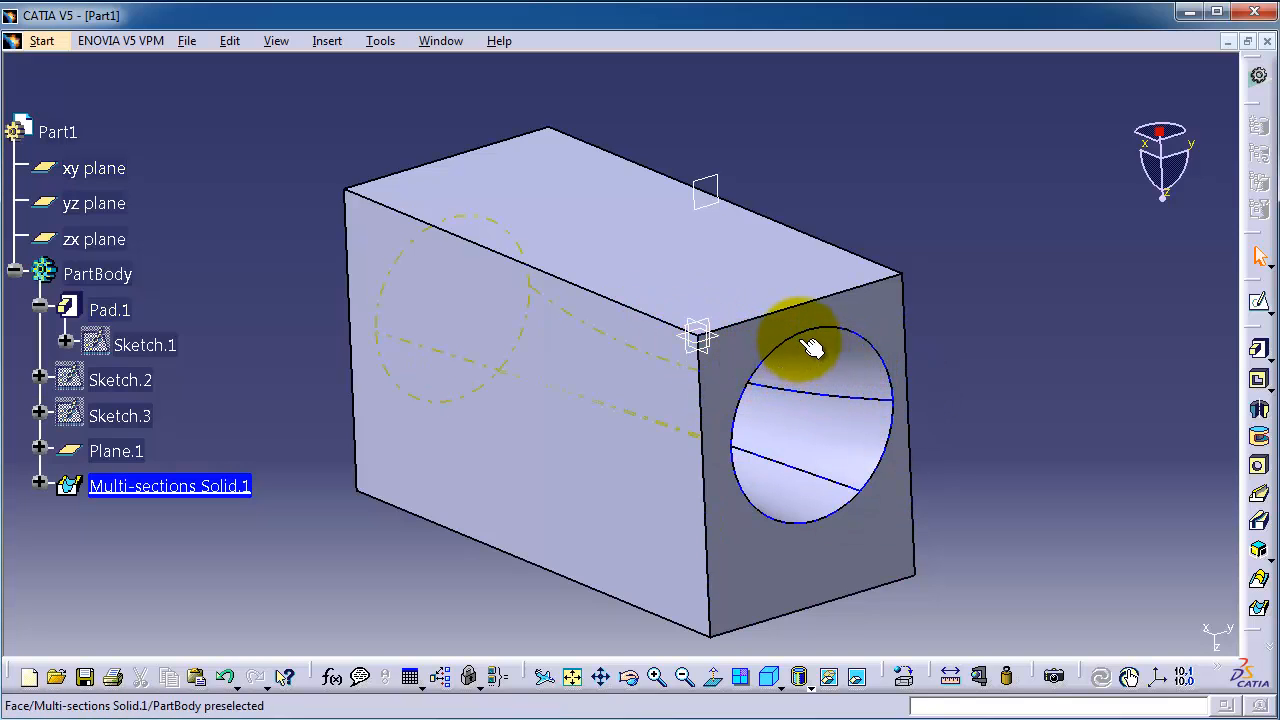